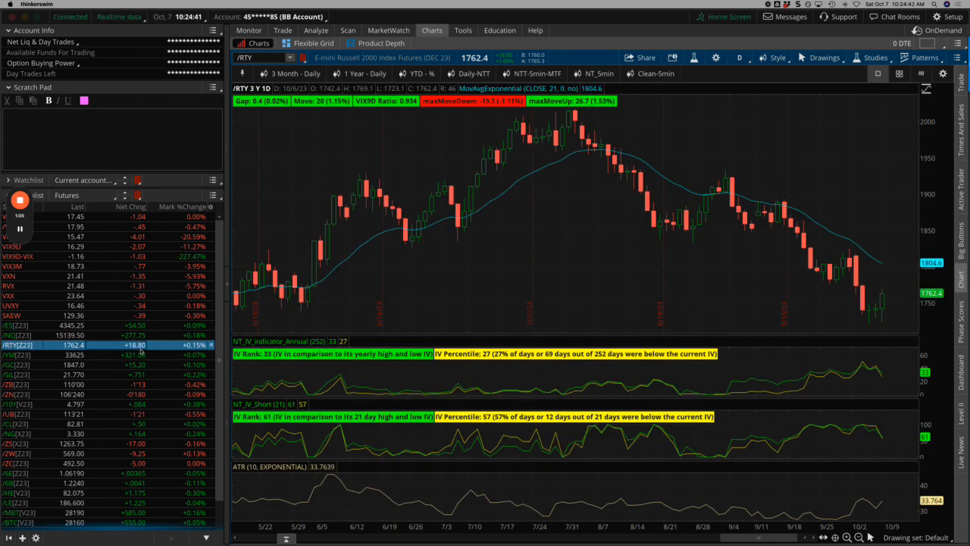
Load the /CL, /NG, /ZC and /6E daily futures charts from the watchlist
{"action": "left_click", "coordinate": [19, 352]}
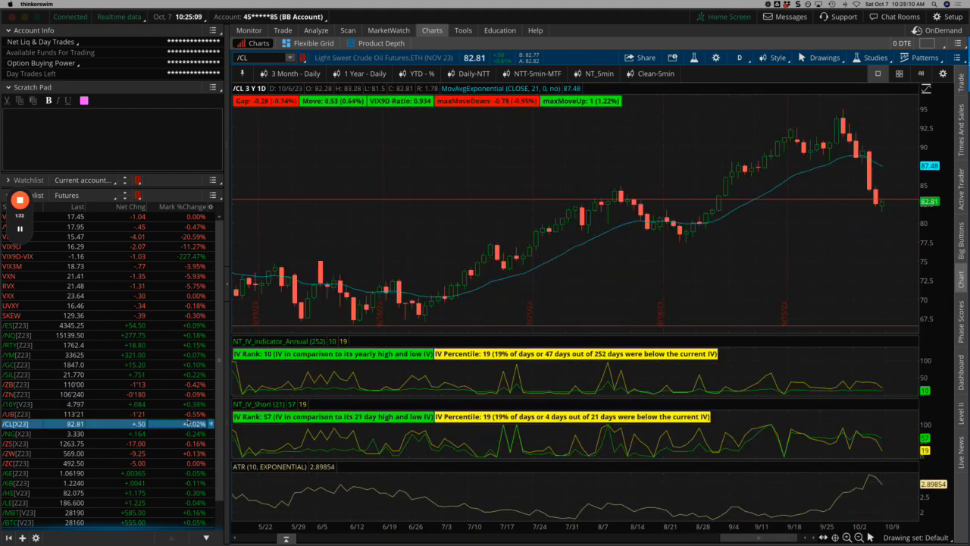
{"action": "mouse_move", "coordinate": [832, 130]}
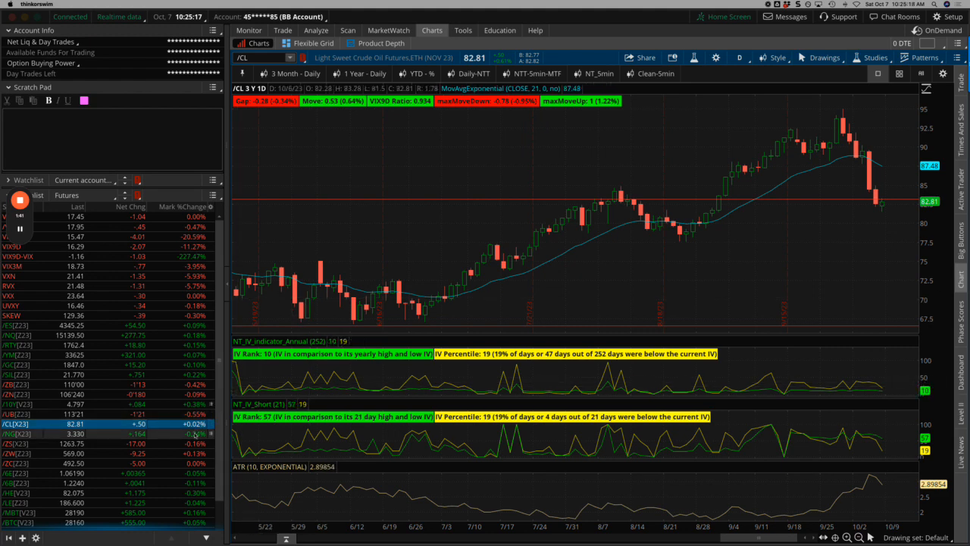
{"action": "left_click", "coordinate": [15, 432]}
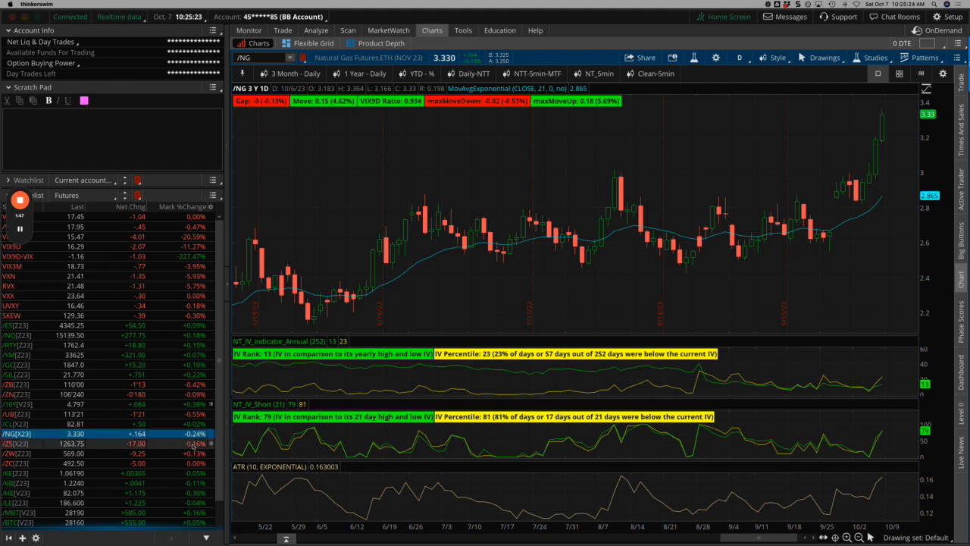
{"action": "left_click", "coordinate": [23, 448]}
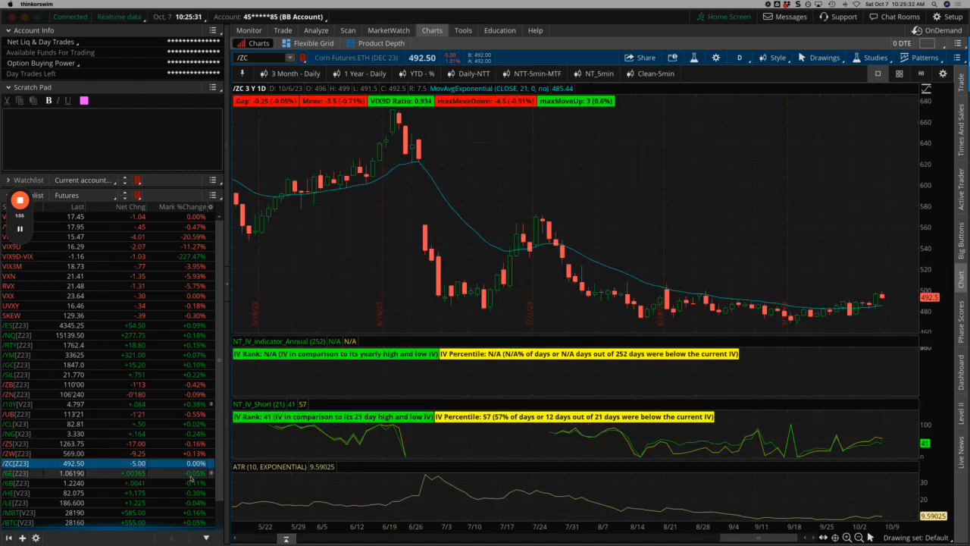
{"action": "left_click", "coordinate": [15, 470]}
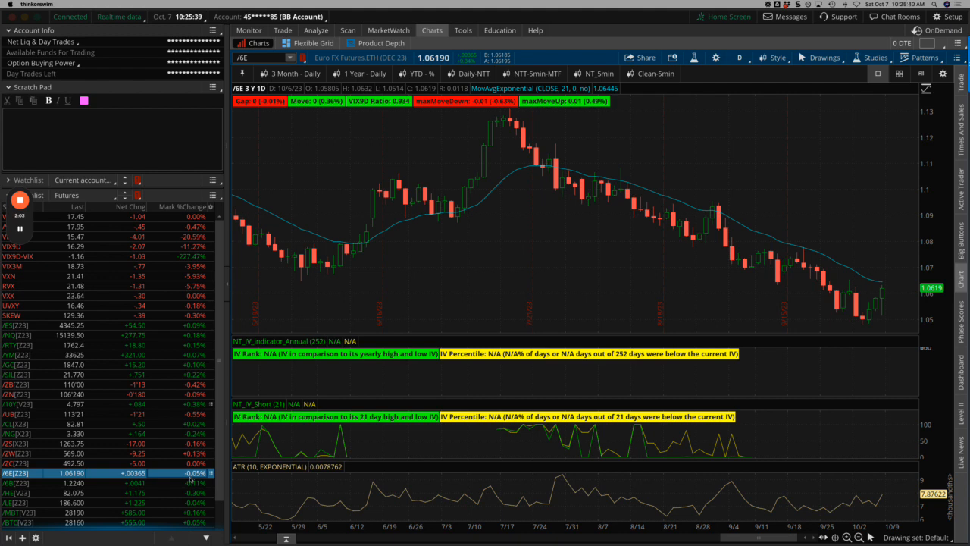
{"action": "left_click", "coordinate": [23, 509]}
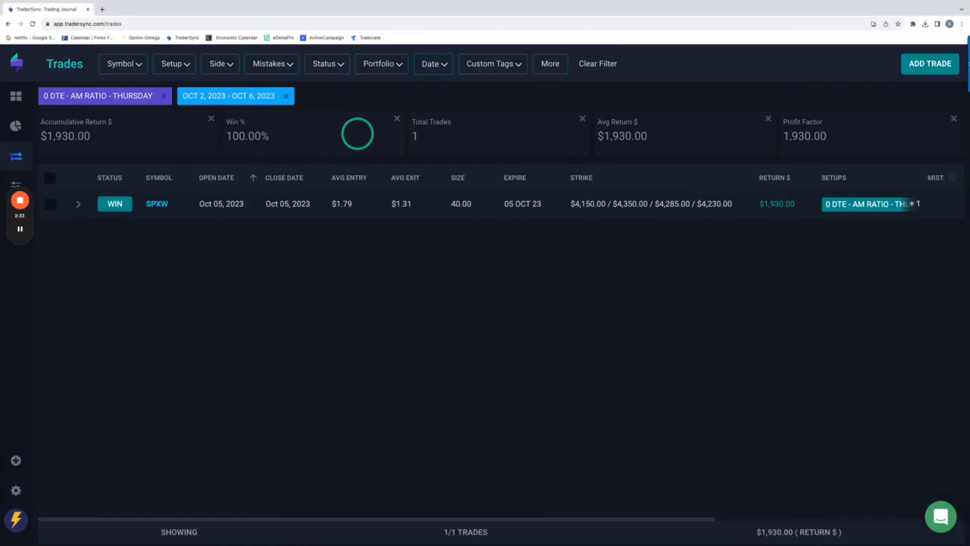
{"action": "mouse_move", "coordinate": [395, 285]}
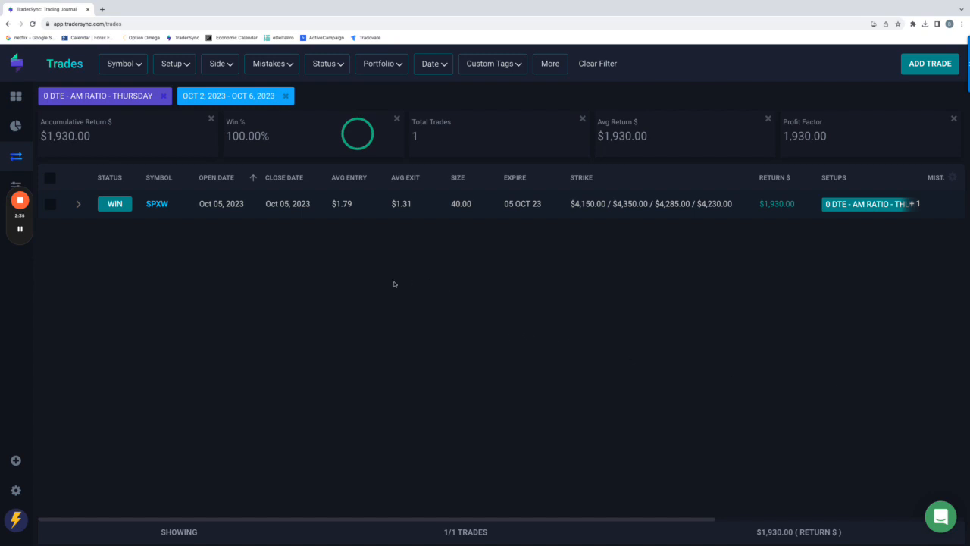
{"action": "mouse_move", "coordinate": [389, 269]}
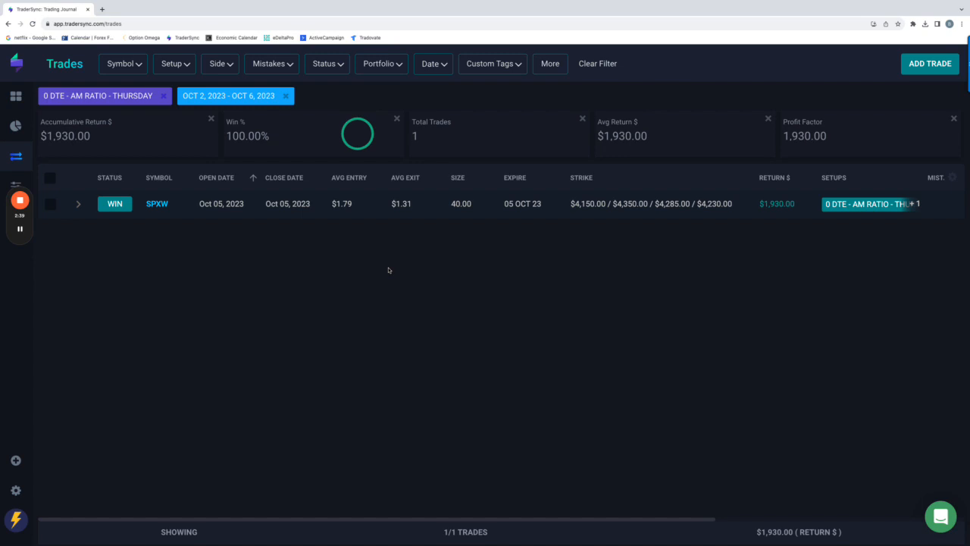
{"action": "mouse_move", "coordinate": [851, 226]}
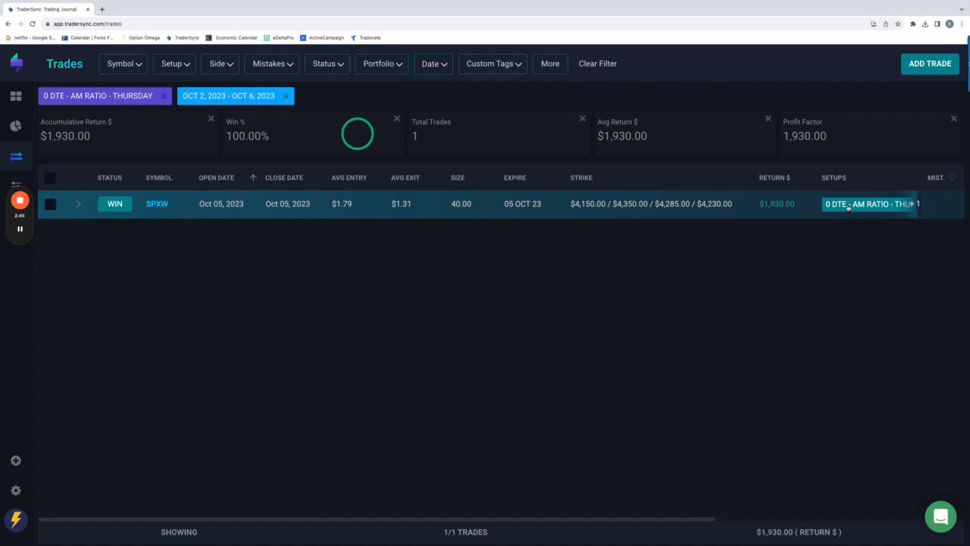
{"action": "mouse_move", "coordinate": [783, 212]}
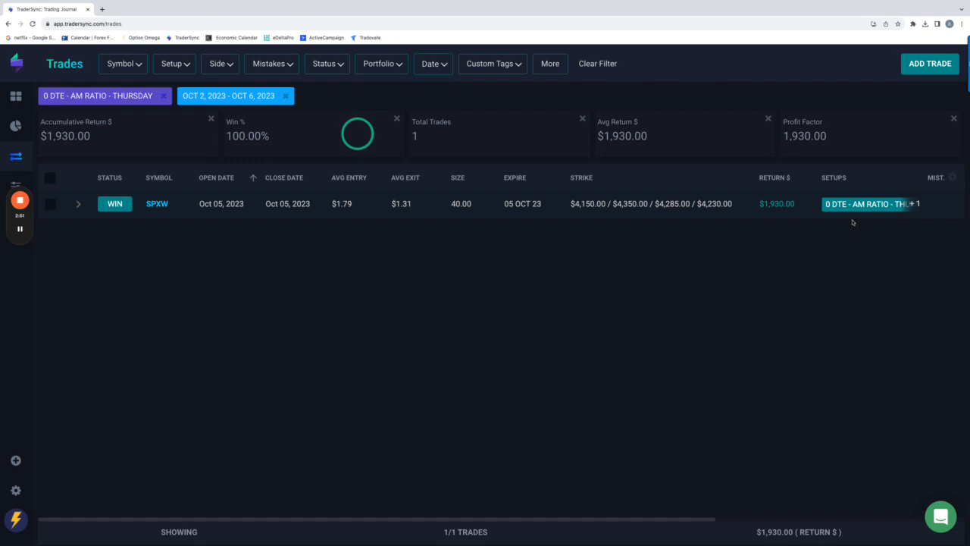
{"action": "mouse_move", "coordinate": [774, 243]}
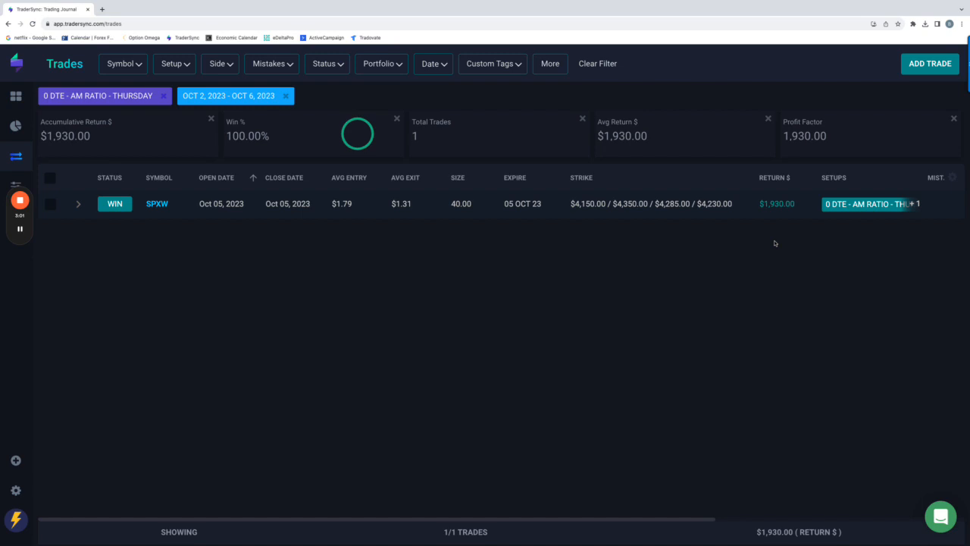
{"action": "mouse_move", "coordinate": [208, 234]}
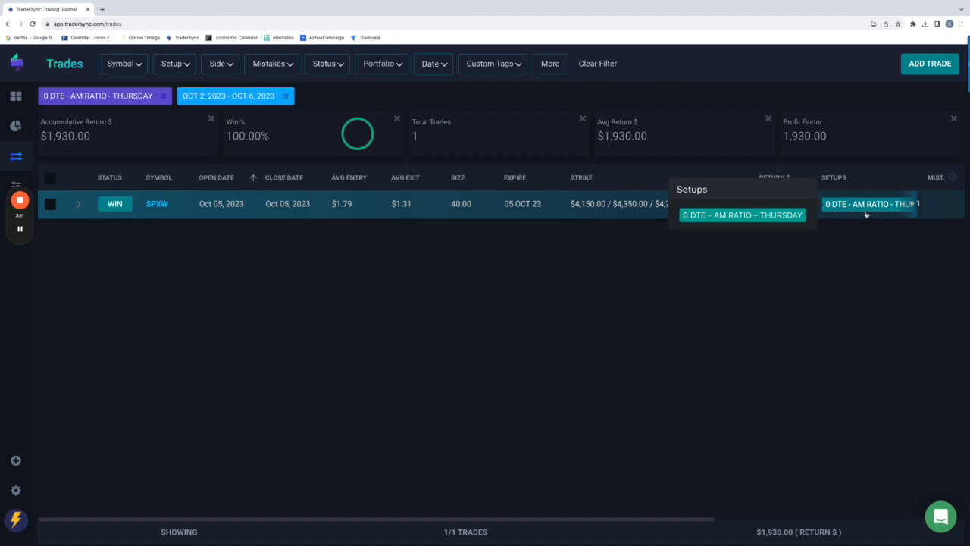
{"action": "mouse_move", "coordinate": [756, 229]}
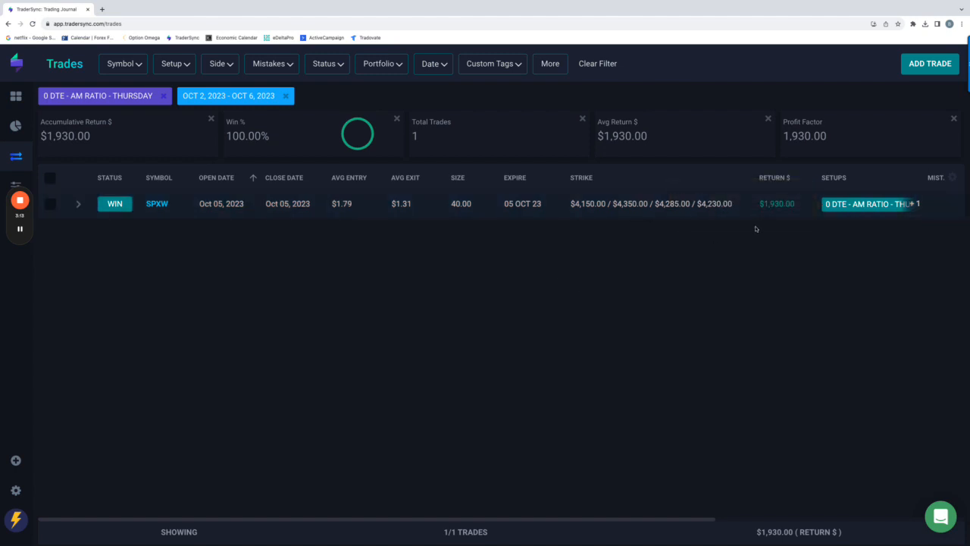
{"action": "mouse_move", "coordinate": [226, 166]}
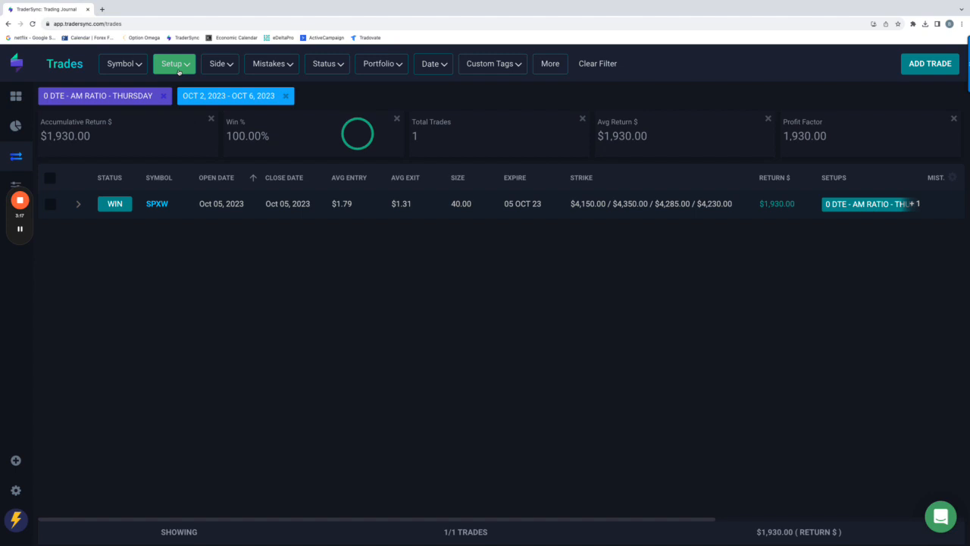
Filter Oct 2–6 trades to AM Ratio M-W-F IC, then to 0 DTE - DKS 9:25 IC
{"action": "left_click", "coordinate": [174, 64]}
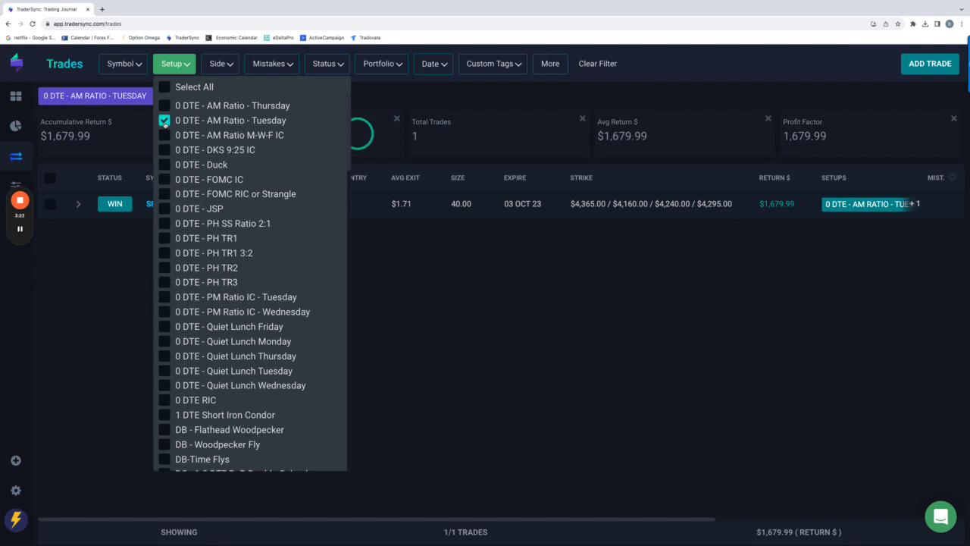
{"action": "left_click", "coordinate": [164, 135]}
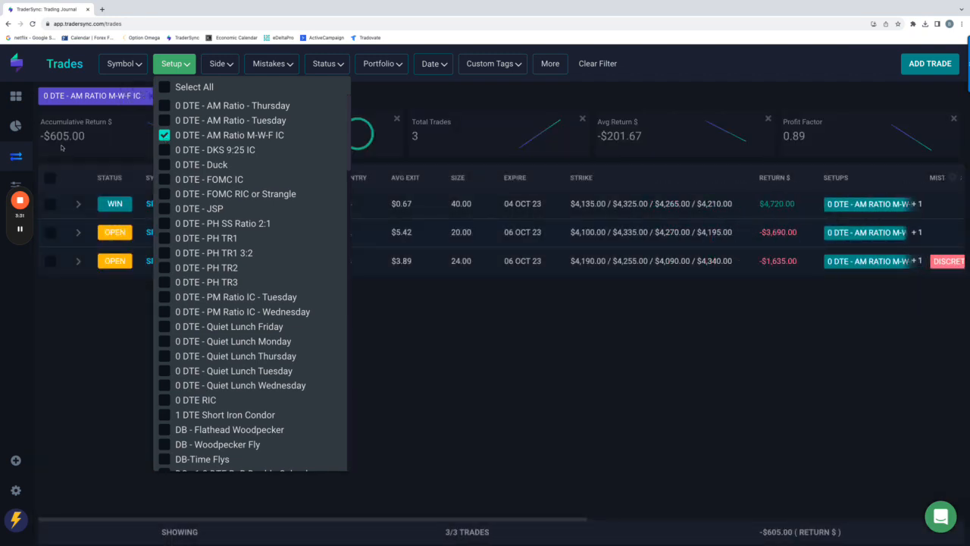
{"action": "mouse_move", "coordinate": [816, 218]}
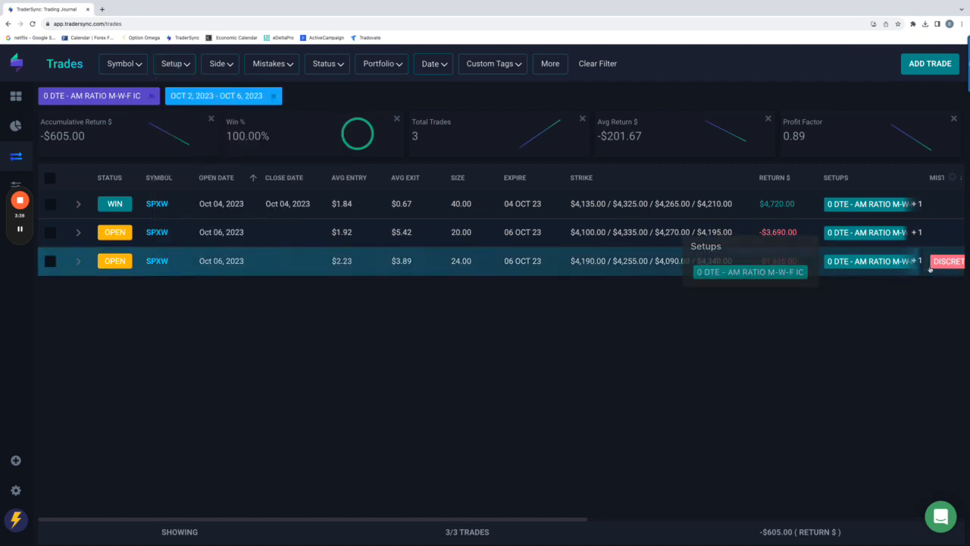
{"action": "mouse_move", "coordinate": [793, 294]}
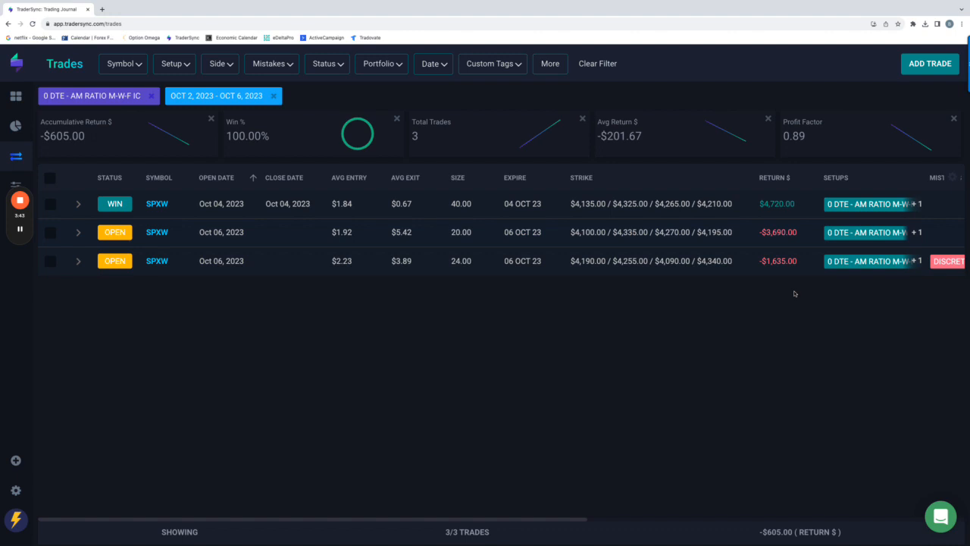
{"action": "mouse_move", "coordinate": [843, 285]}
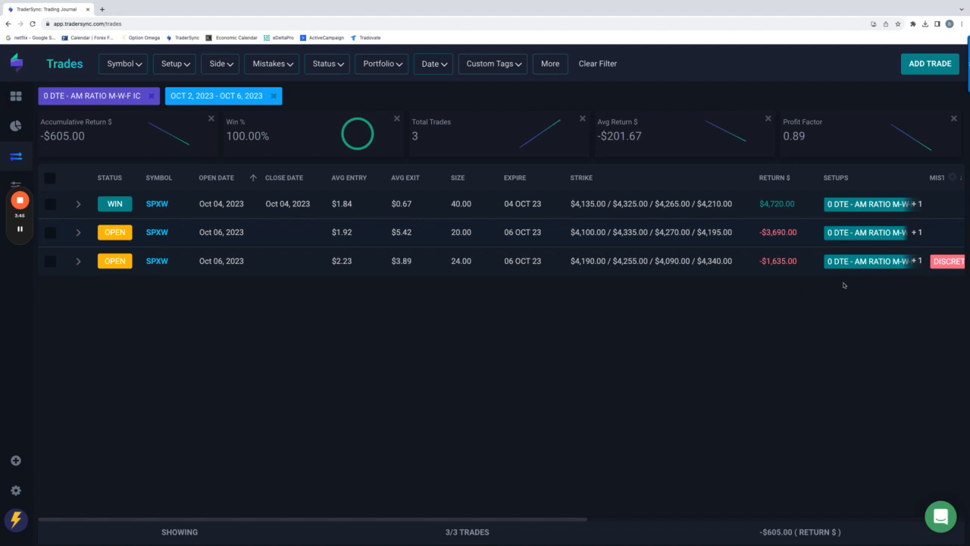
{"action": "mouse_move", "coordinate": [752, 302]}
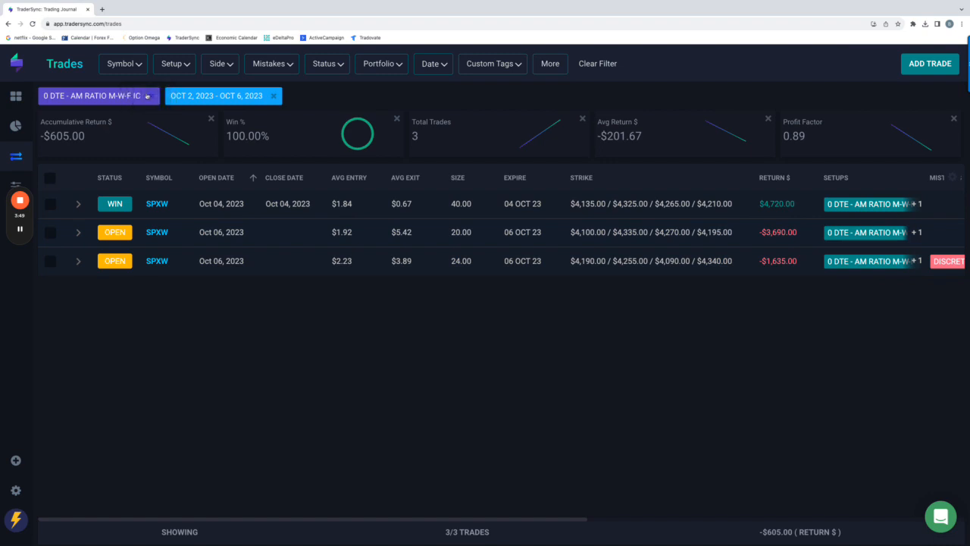
{"action": "left_click", "coordinate": [174, 63]}
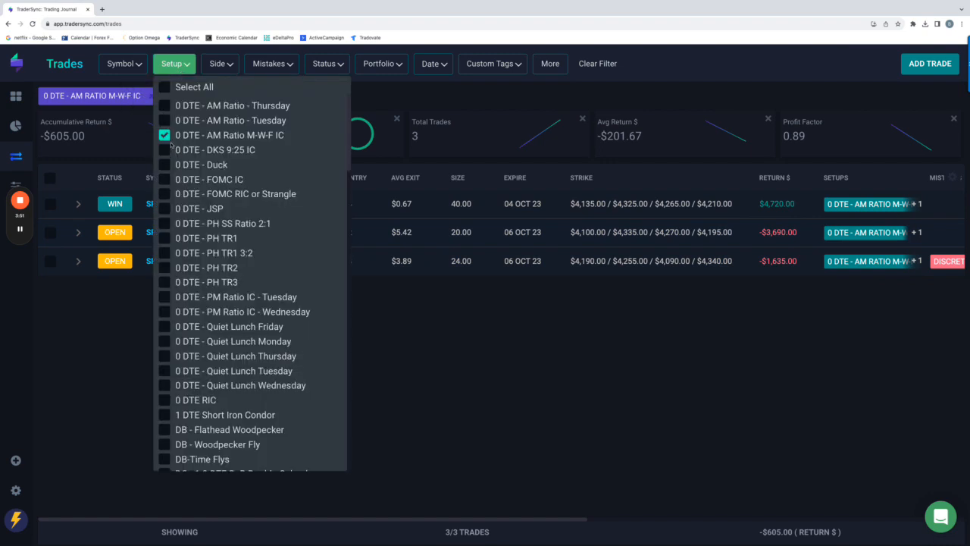
{"action": "left_click", "coordinate": [164, 149]}
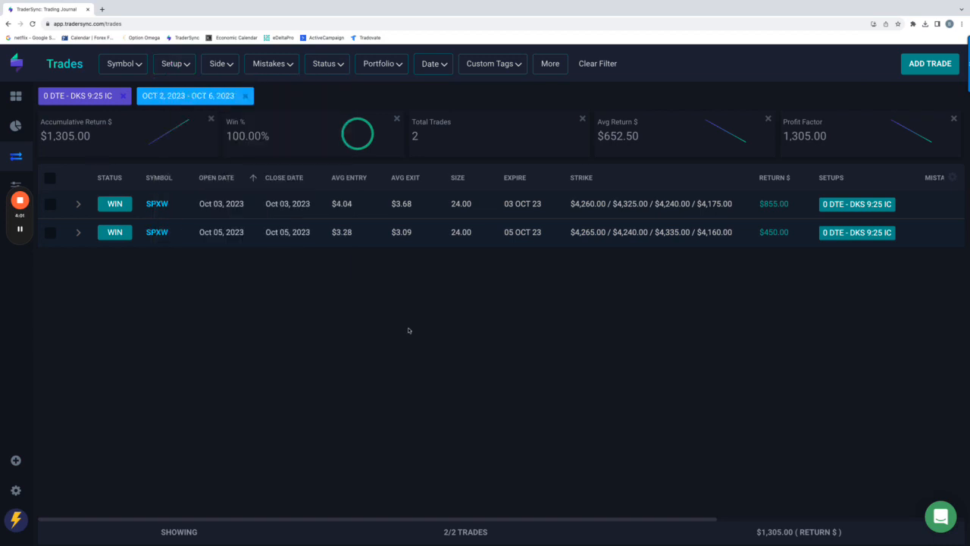
{"action": "mouse_move", "coordinate": [385, 303]}
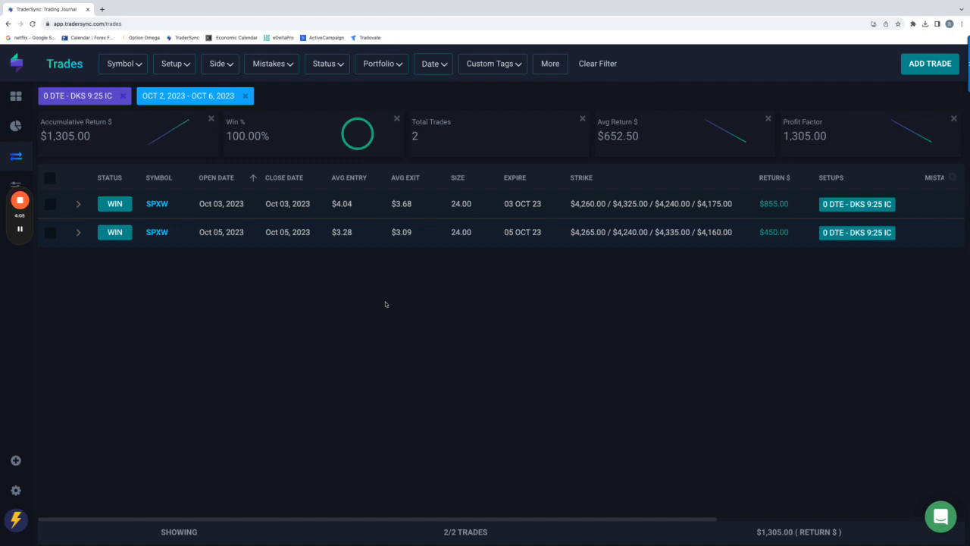
{"action": "mouse_move", "coordinate": [453, 251]}
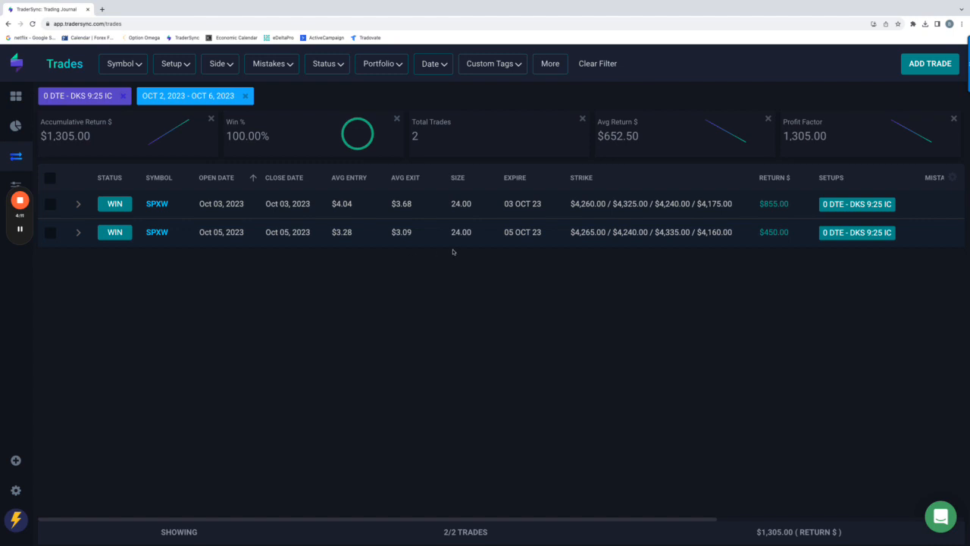
{"action": "mouse_move", "coordinate": [467, 250]}
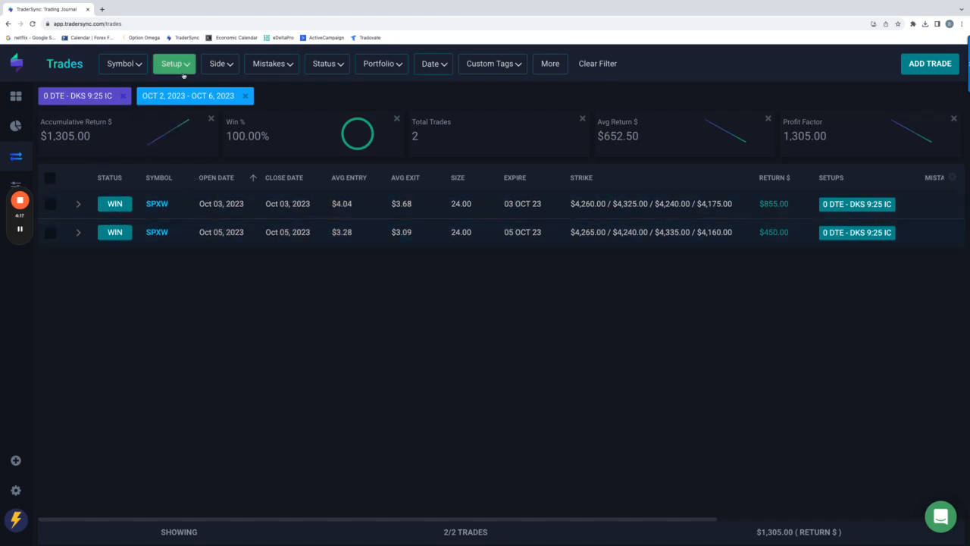
Remove the DKS 9:25 IC setup from the trade filter
{"action": "left_click", "coordinate": [174, 64]}
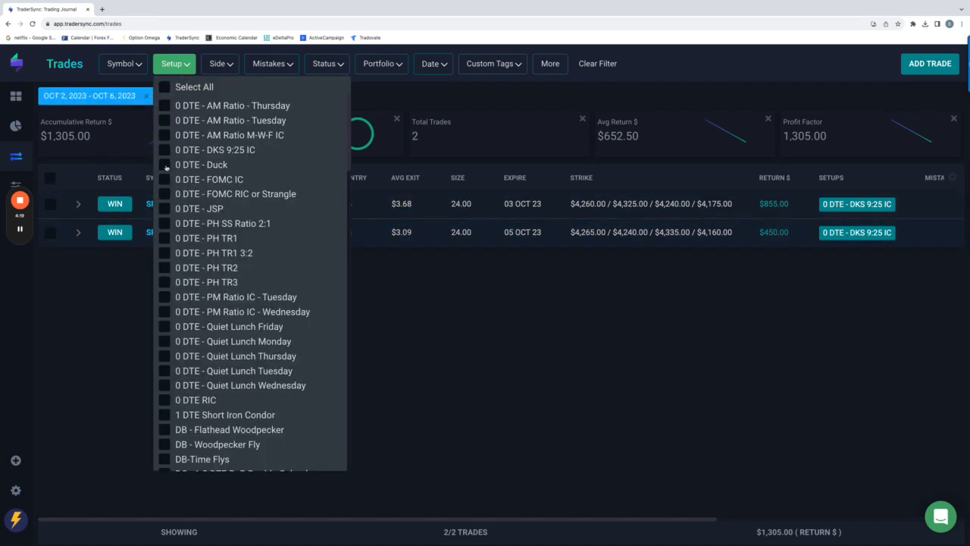
{"action": "left_click", "coordinate": [164, 165]}
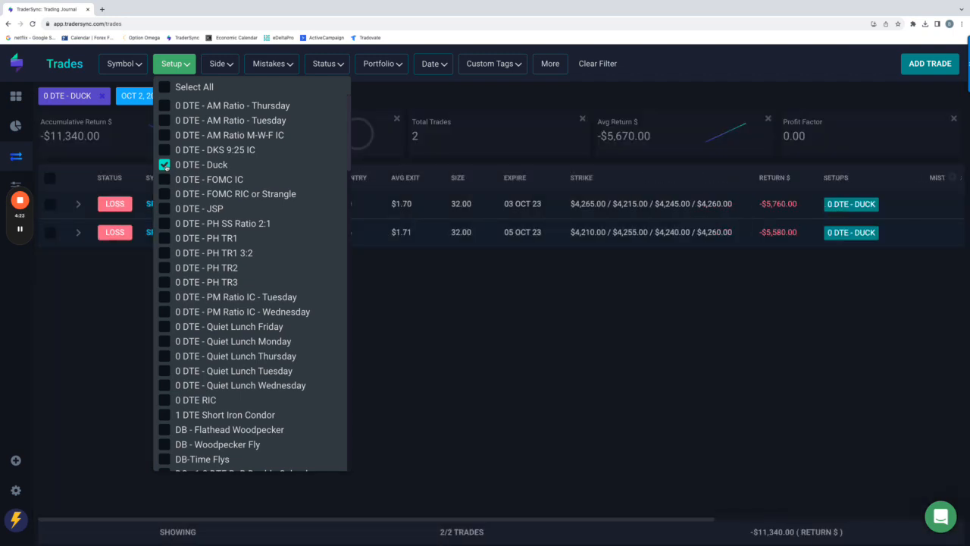
{"action": "left_click", "coordinate": [174, 64]}
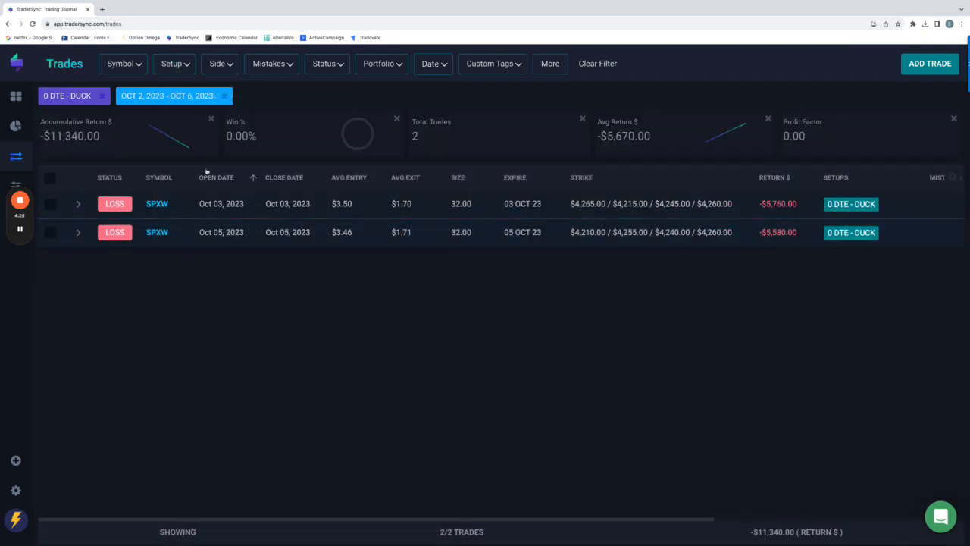
Filter to 0 DTE - JSP, review its six trades' Mistakes column, then clear it
{"action": "left_click", "coordinate": [174, 62]}
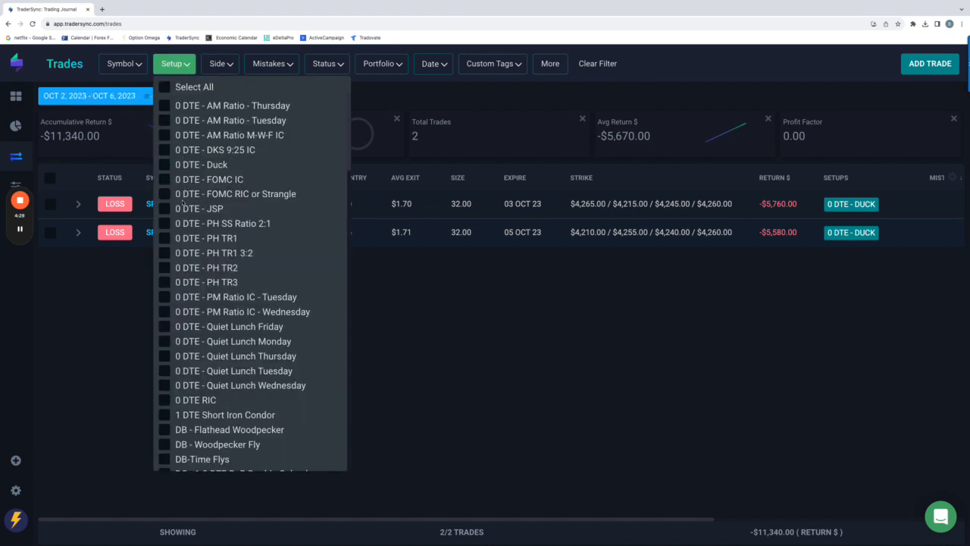
{"action": "left_click", "coordinate": [164, 208]}
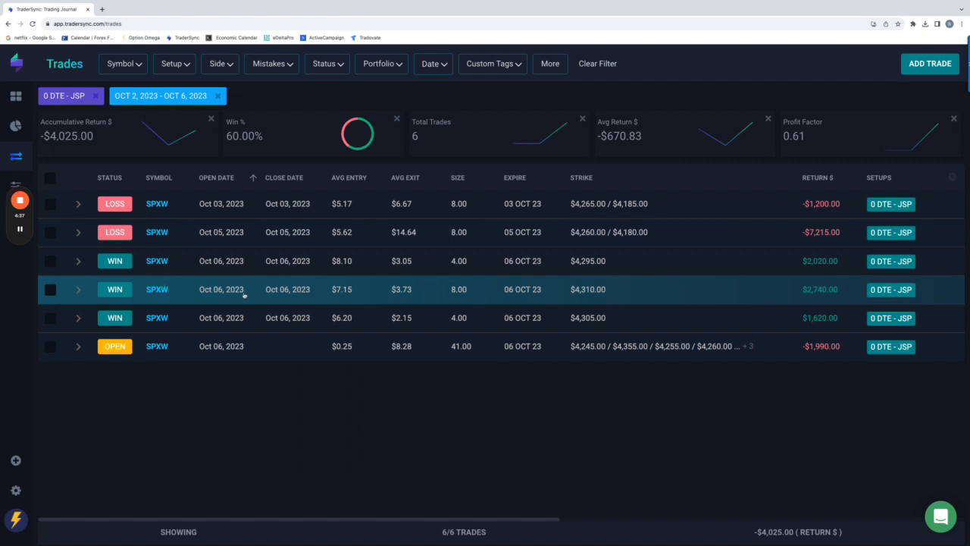
{"action": "scroll", "scroll_direction": "right", "scroll_amount": 3}
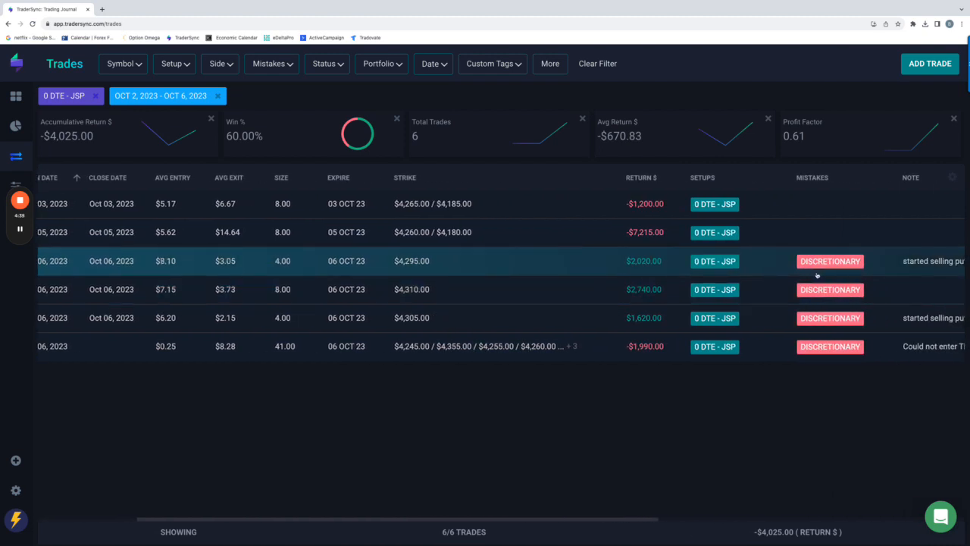
{"action": "mouse_move", "coordinate": [782, 287]}
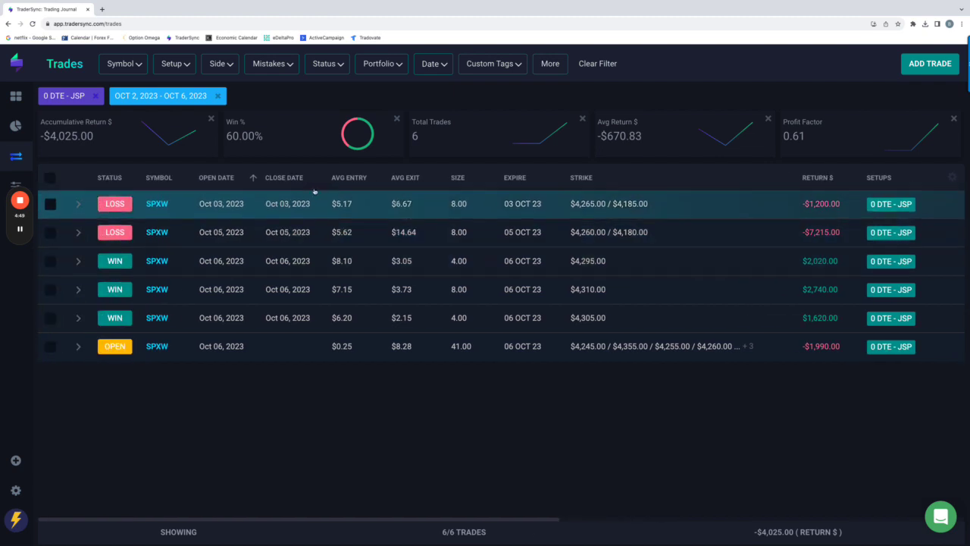
{"action": "left_click", "coordinate": [175, 63]}
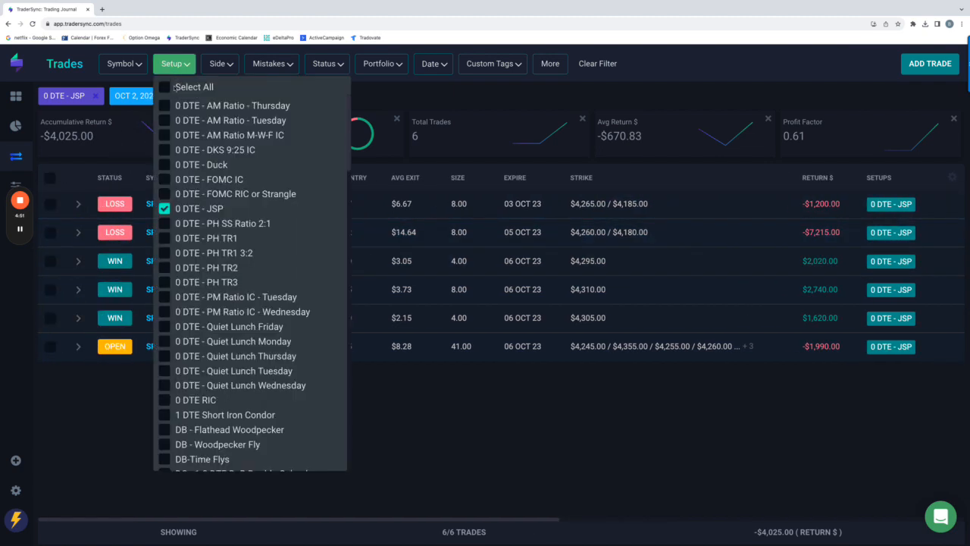
{"action": "left_click", "coordinate": [164, 208]}
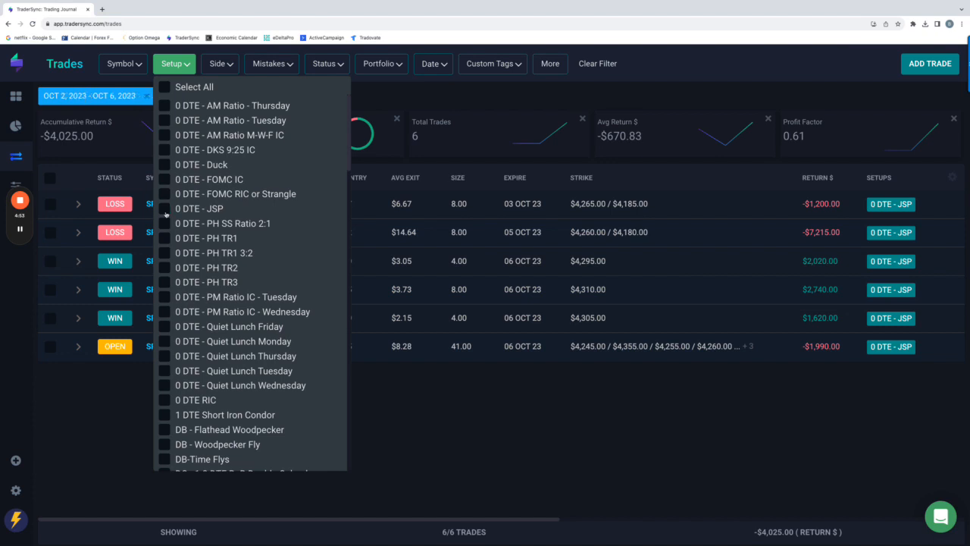
Review the PH SS Ratio 2:1, PH TR1, TR1 3:2, TR2 and TR3 setups in turn
{"action": "left_click", "coordinate": [164, 222]}
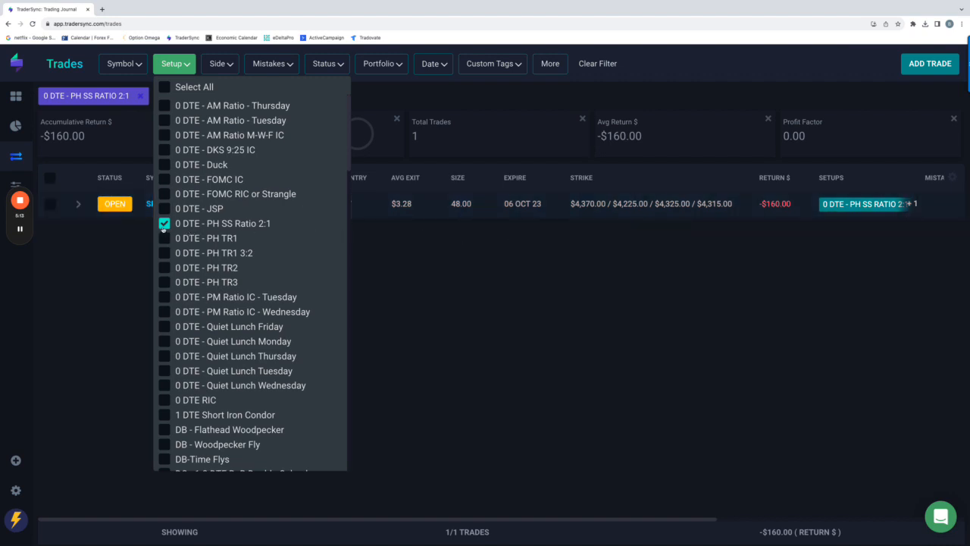
{"action": "left_click", "coordinate": [164, 237]}
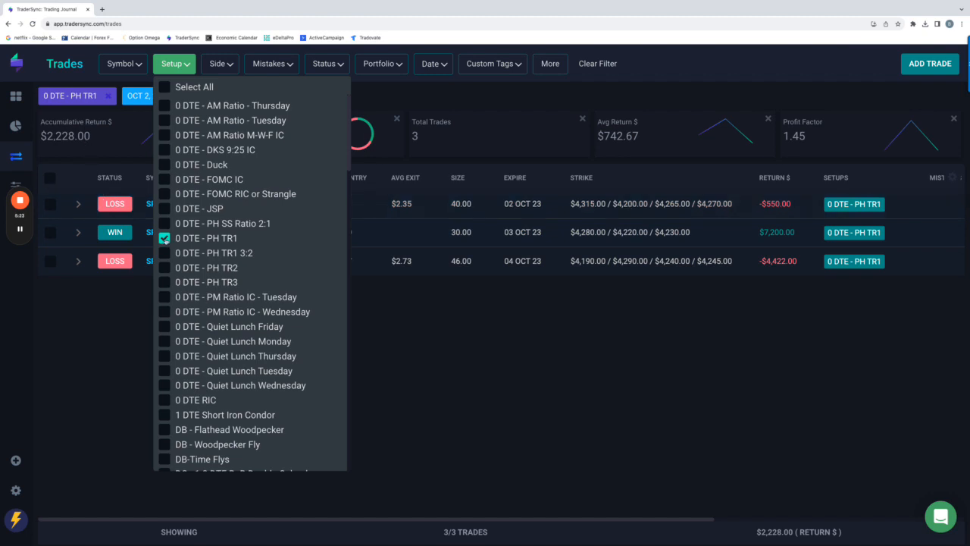
{"action": "left_click", "coordinate": [164, 252]}
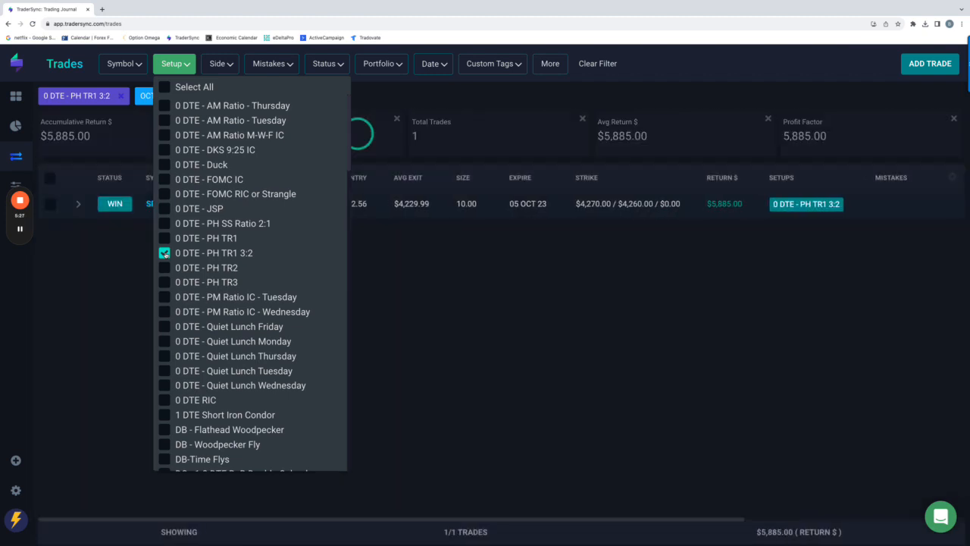
{"action": "mouse_move", "coordinate": [435, 253]}
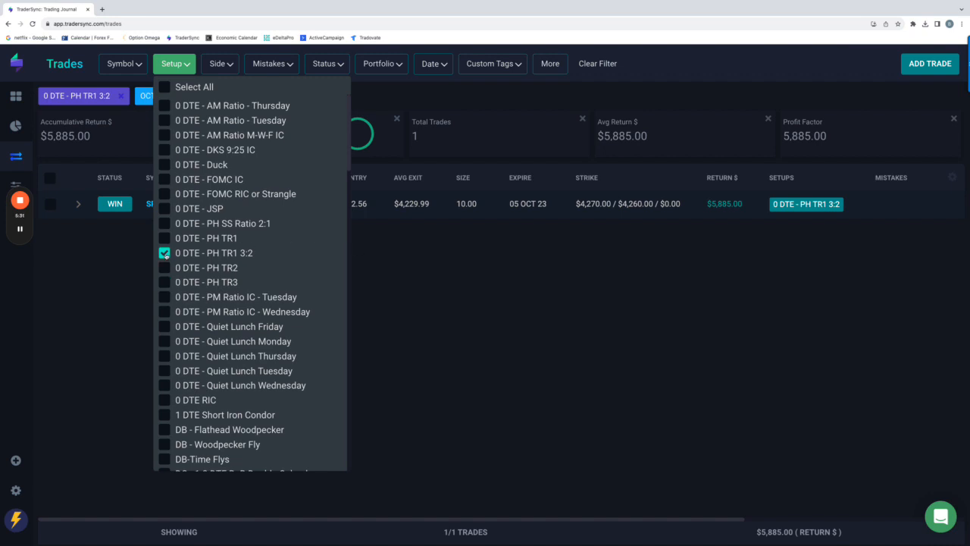
{"action": "left_click", "coordinate": [164, 267]}
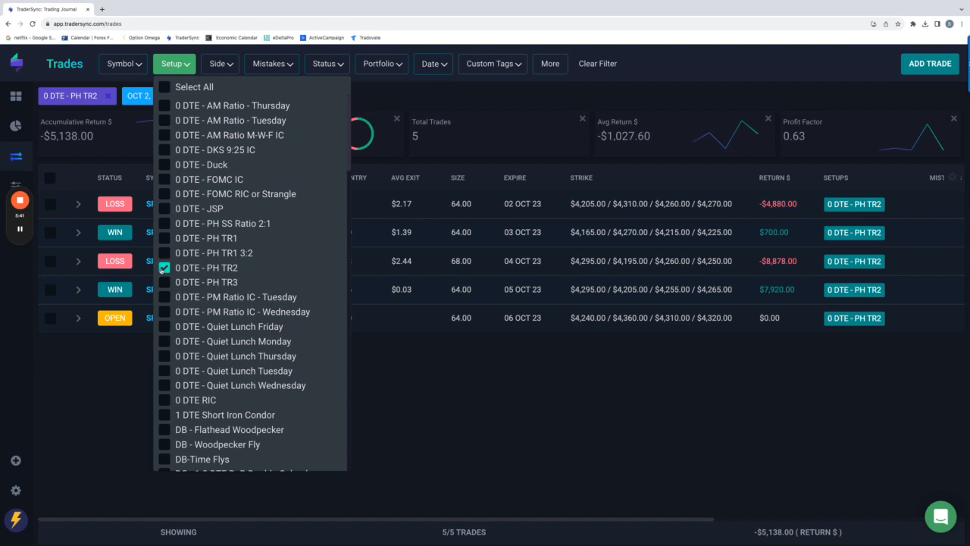
{"action": "left_click", "coordinate": [165, 282]}
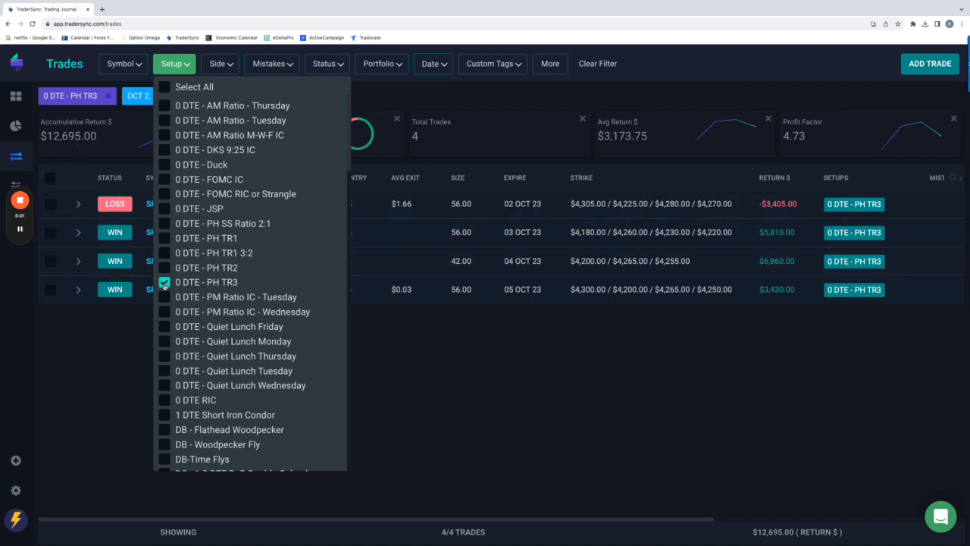
{"action": "left_click", "coordinate": [164, 282]}
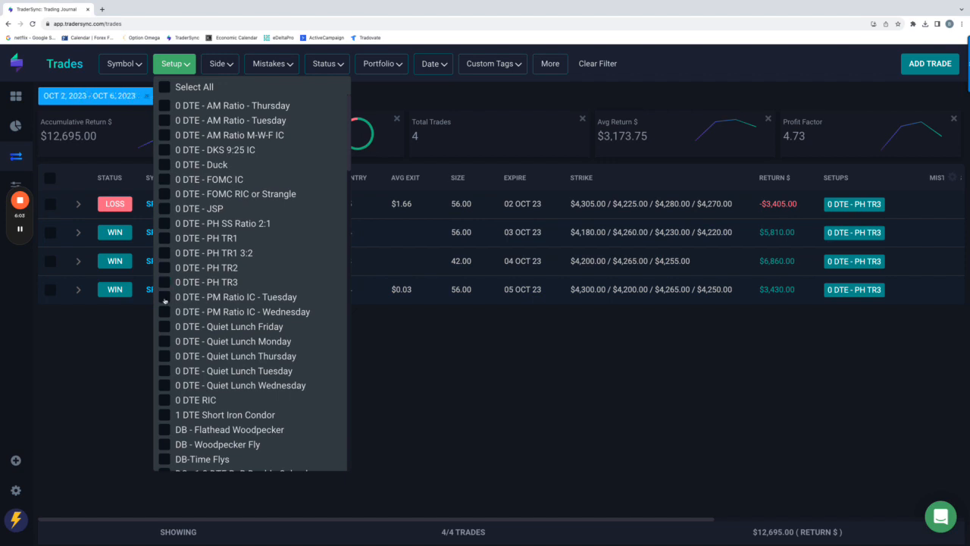
Review the PM Ratio IC - Tuesday and Wednesday setups one at a time
{"action": "left_click", "coordinate": [164, 296]}
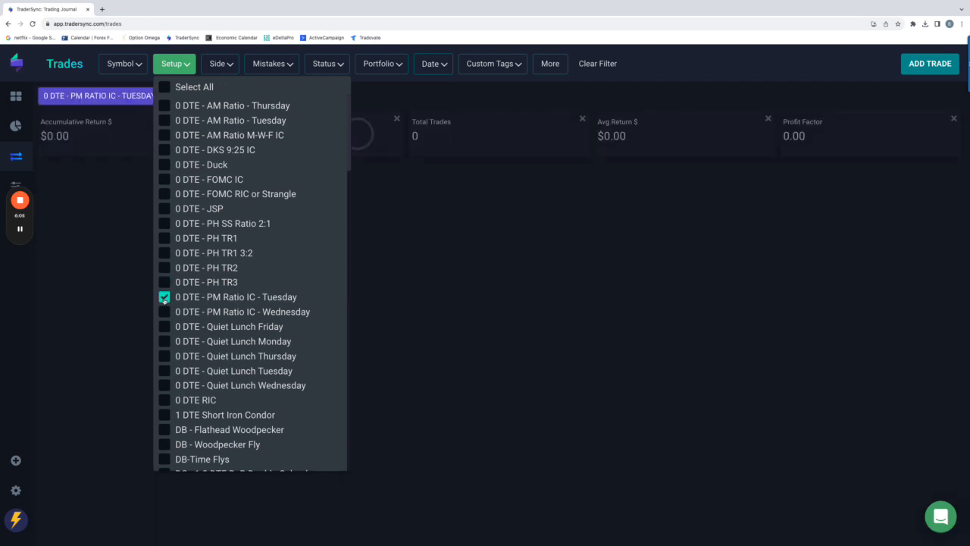
{"action": "left_click", "coordinate": [165, 296]}
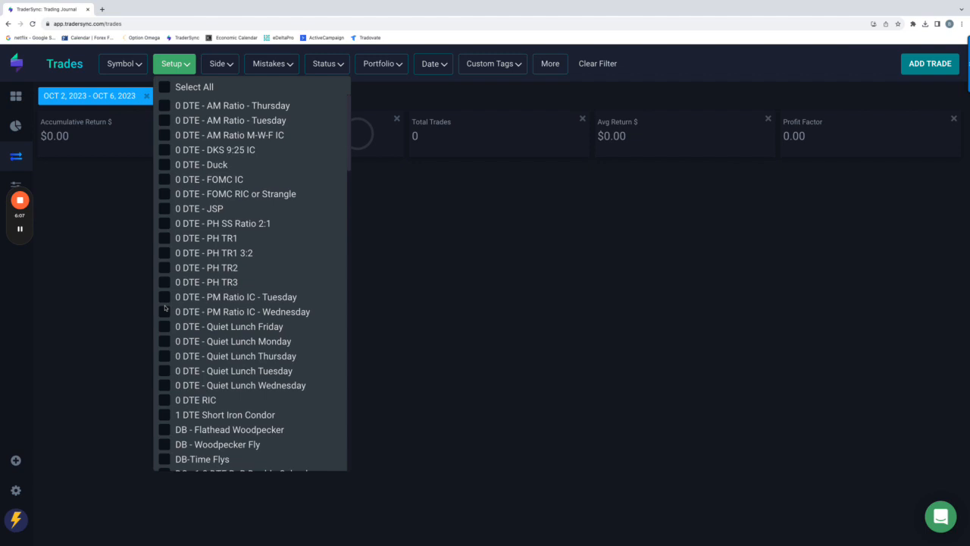
{"action": "left_click", "coordinate": [165, 311]}
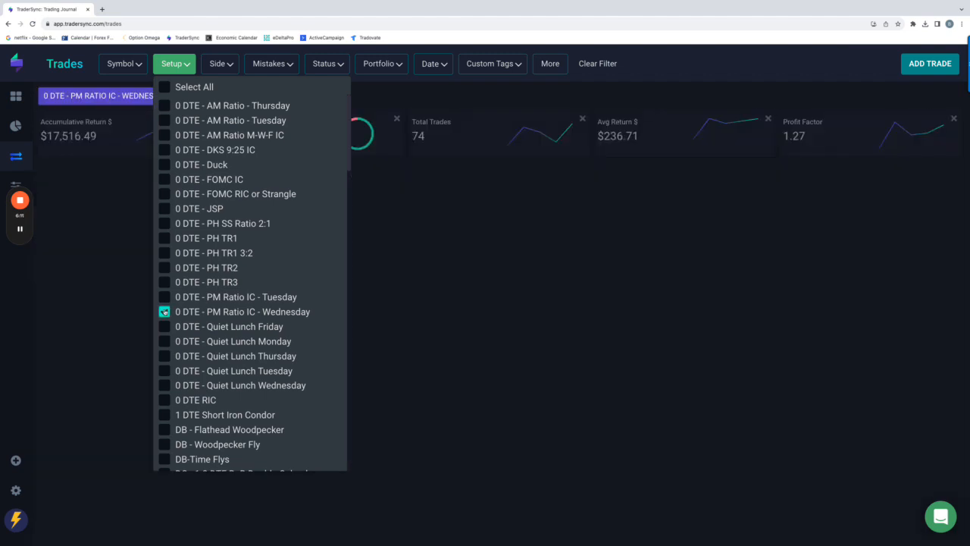
{"action": "left_click", "coordinate": [165, 326]}
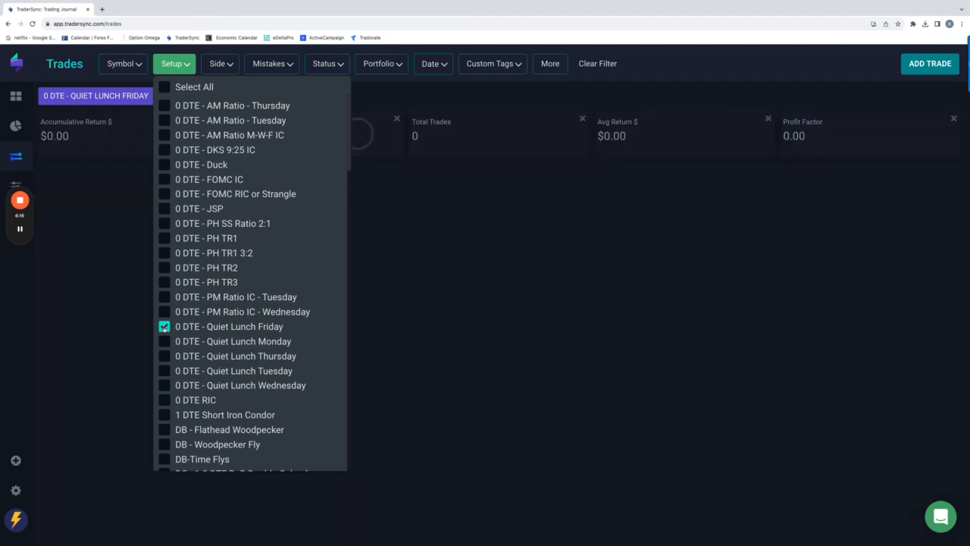
Step through the Quiet Lunch Friday, Monday, Thursday, Tuesday and Wednesday setups
{"action": "left_click", "coordinate": [165, 341]}
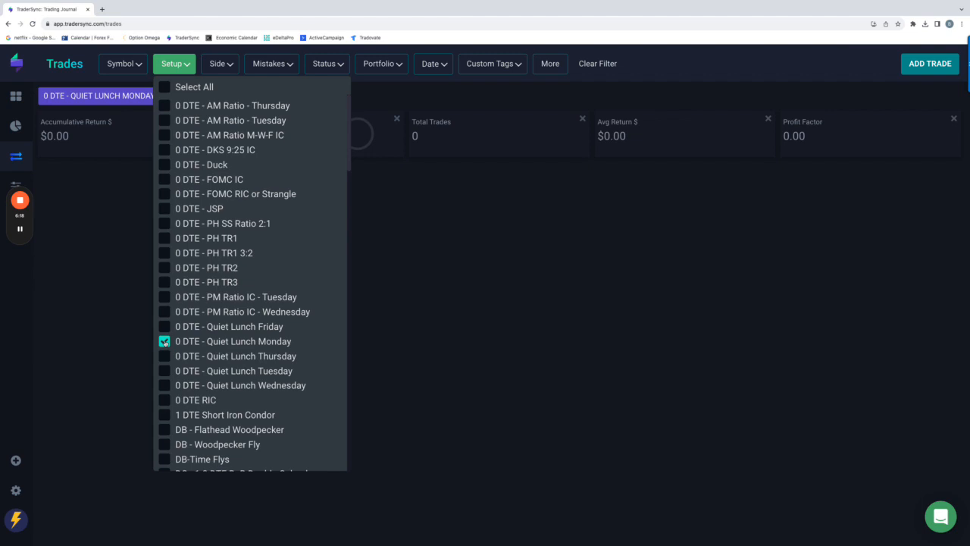
{"action": "left_click", "coordinate": [164, 356]}
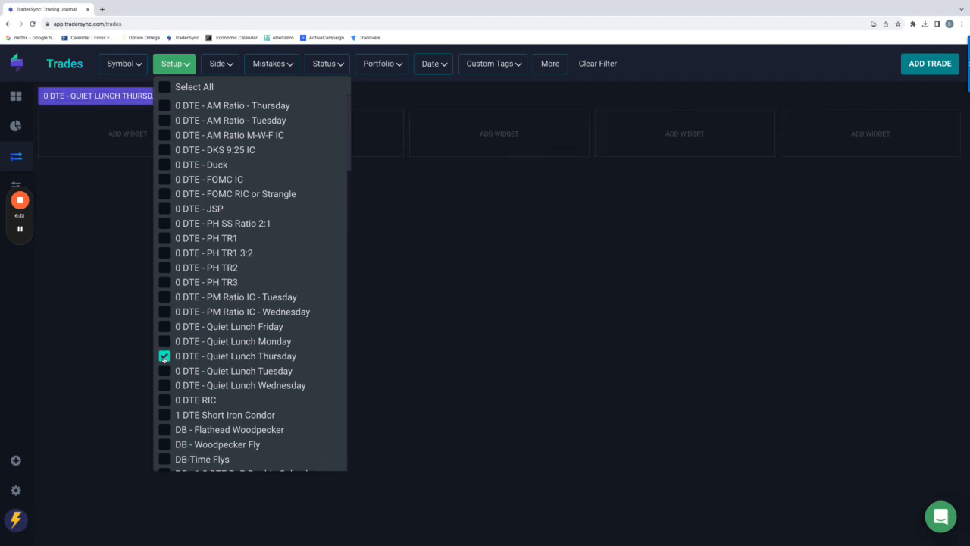
{"action": "left_click", "coordinate": [165, 356]}
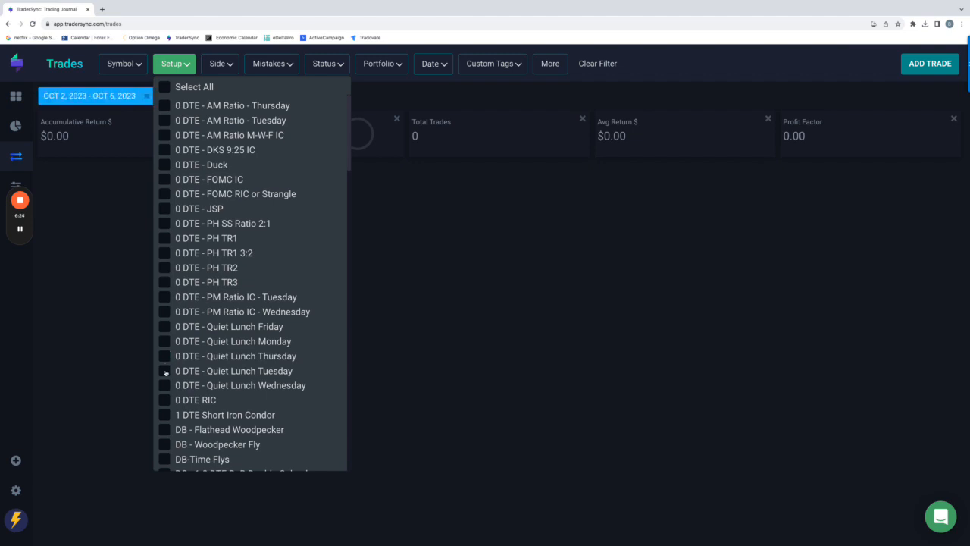
{"action": "left_click", "coordinate": [165, 371]}
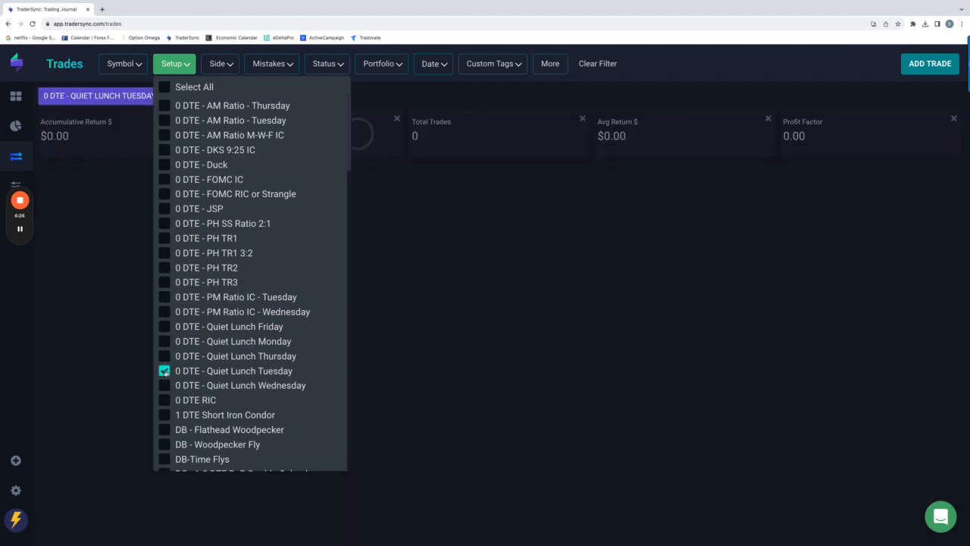
{"action": "left_click", "coordinate": [164, 385]}
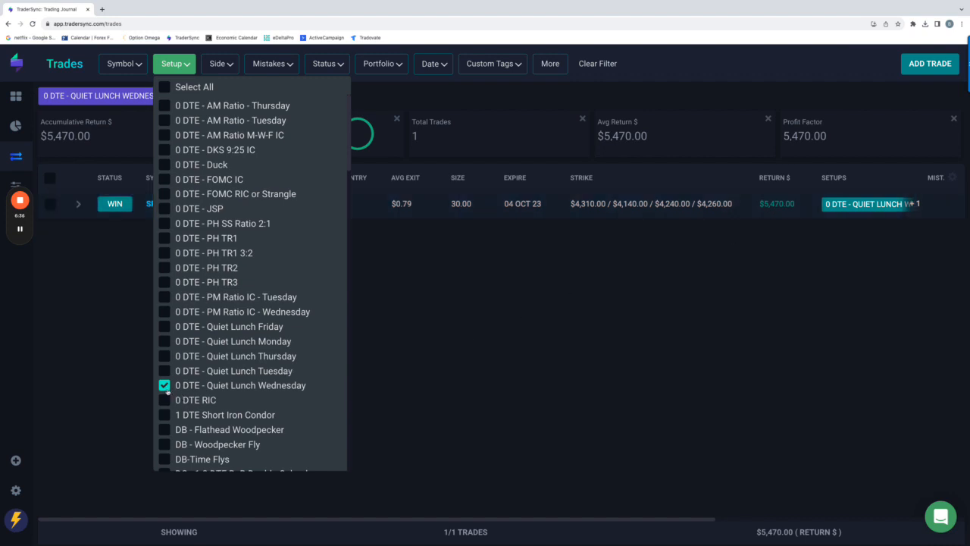
{"action": "left_click", "coordinate": [164, 399]}
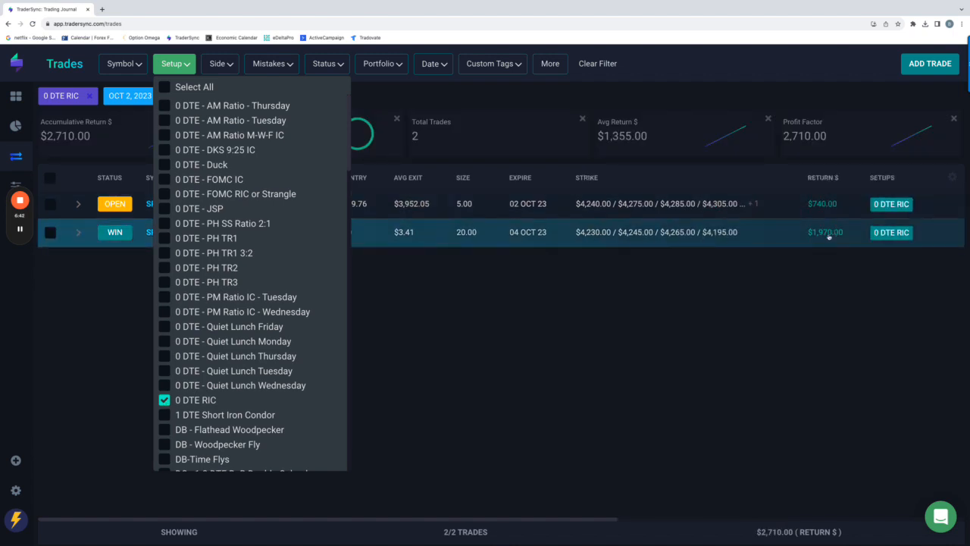
{"action": "mouse_move", "coordinate": [826, 243]}
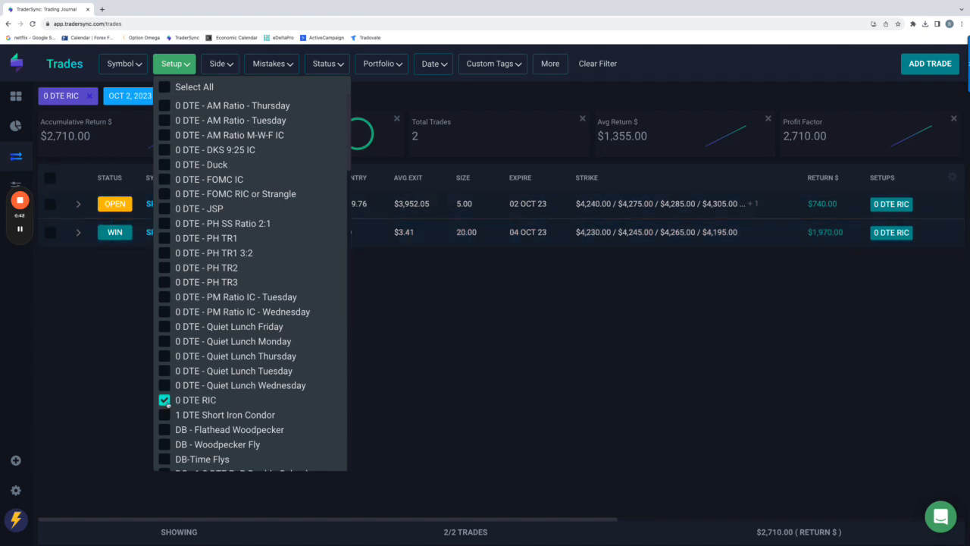
Review the DB-Time Flys and DC - 1-2 DTE BnB Double Calendar setups in turn
{"action": "scroll", "scroll_direction": "down", "scroll_amount": 3}
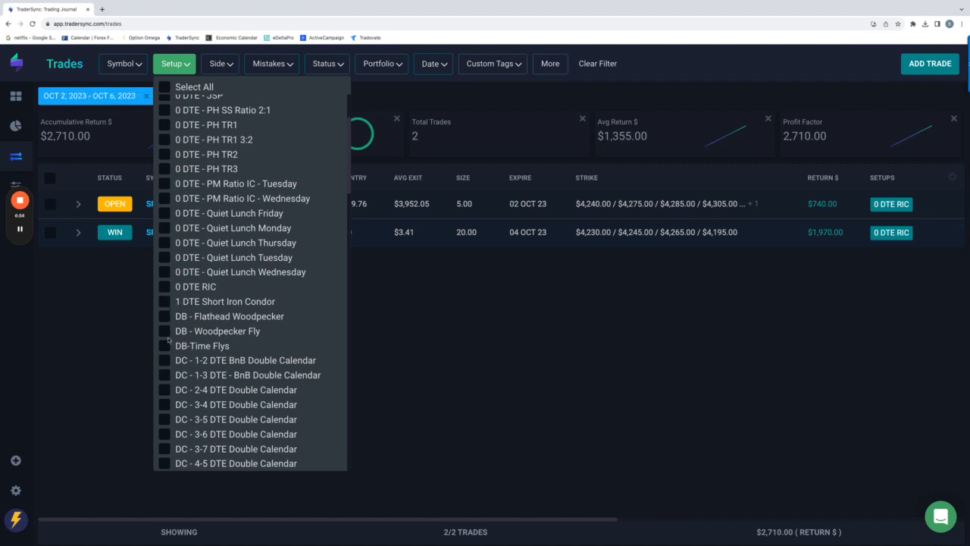
{"action": "left_click", "coordinate": [164, 345]}
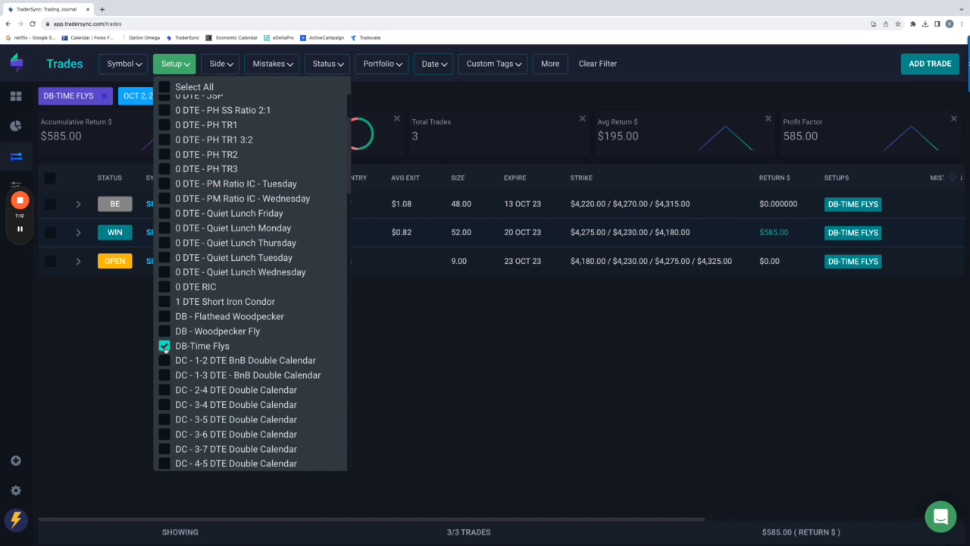
{"action": "left_click", "coordinate": [163, 360]}
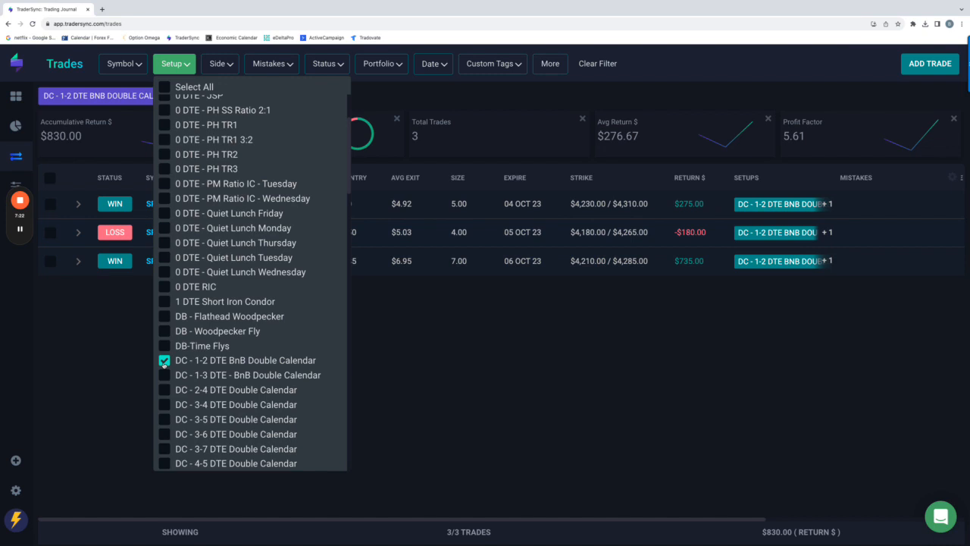
{"action": "left_click", "coordinate": [164, 359]}
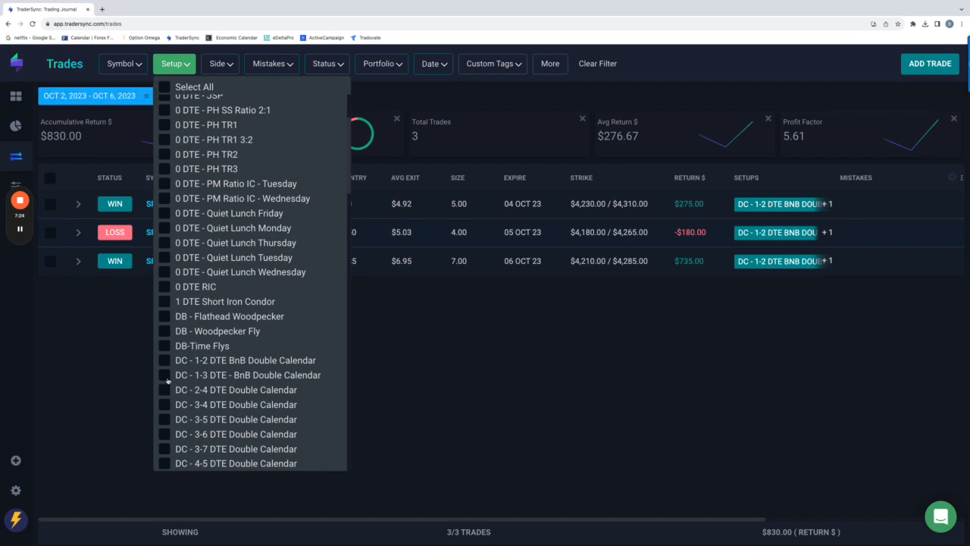
{"action": "left_click", "coordinate": [164, 374]}
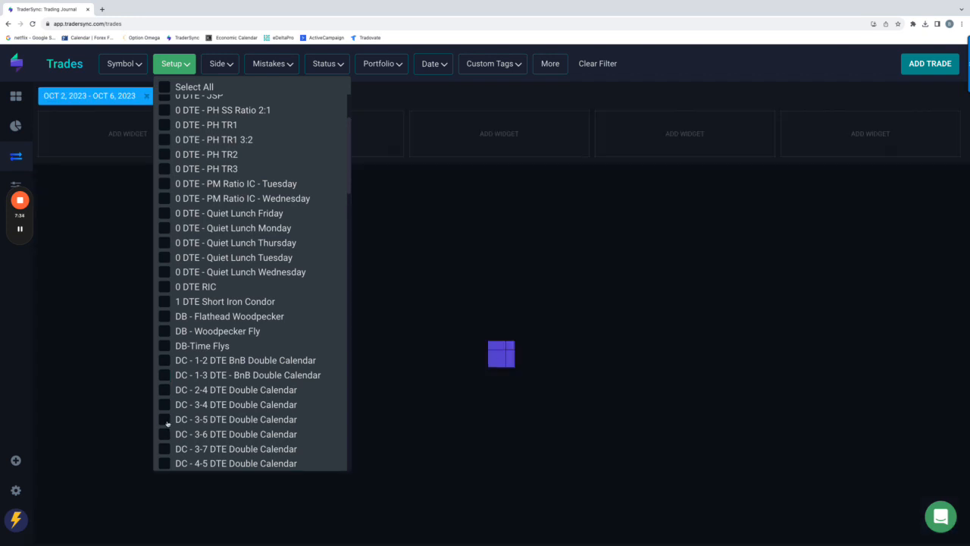
Review DC - 3-5 DTE, then show only DC - 6-7 DTE Double Calendar trades
{"action": "left_click", "coordinate": [164, 419]}
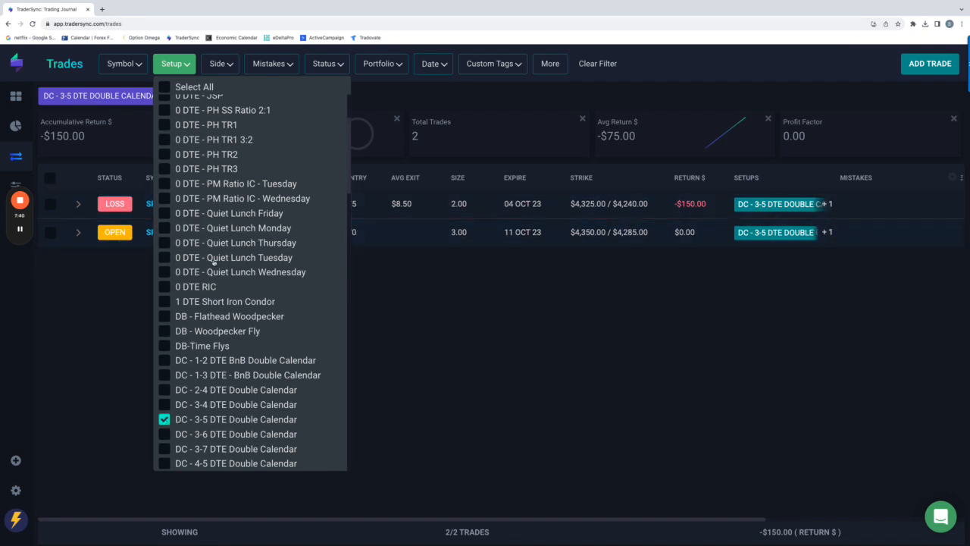
{"action": "mouse_move", "coordinate": [166, 424]}
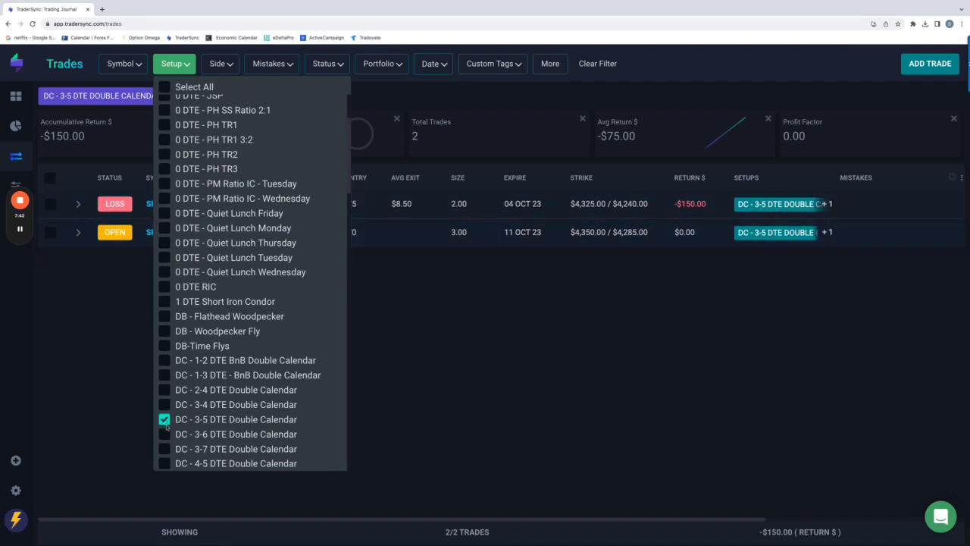
{"action": "left_click", "coordinate": [163, 434]}
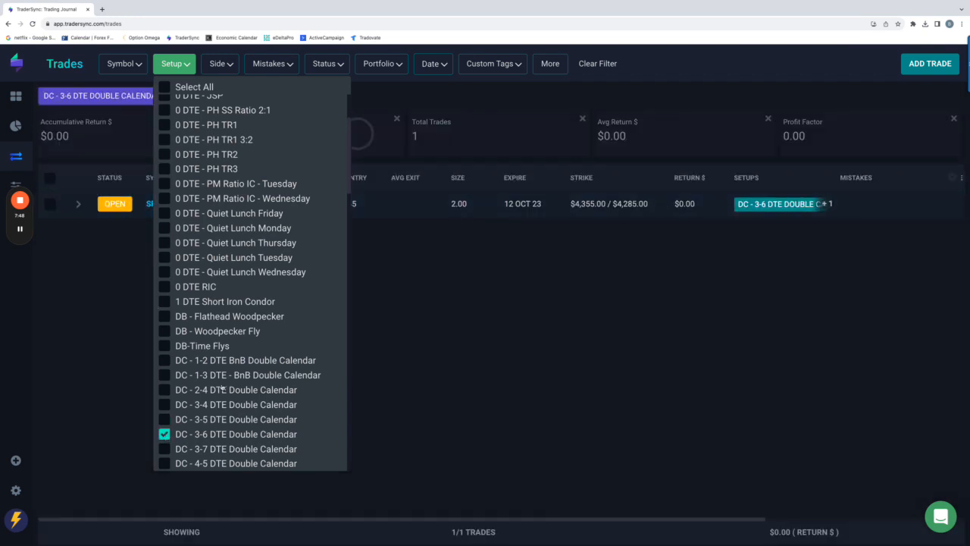
{"action": "scroll", "scroll_direction": "down", "scroll_amount": 3}
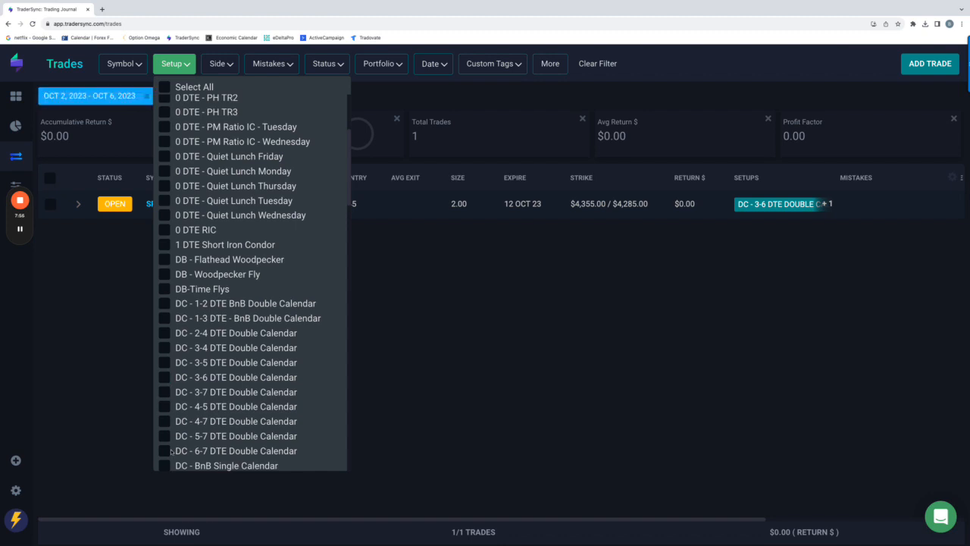
{"action": "left_click", "coordinate": [164, 450]}
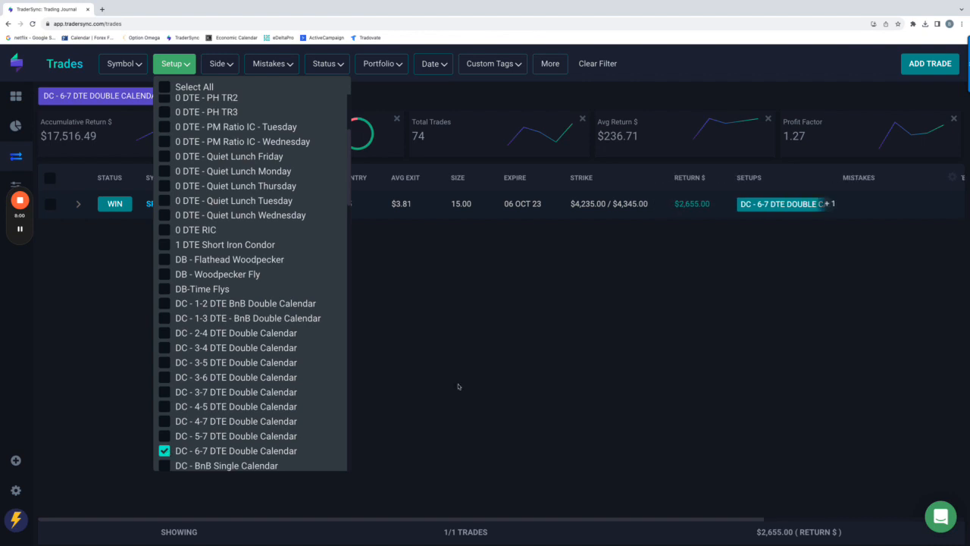
{"action": "mouse_move", "coordinate": [349, 323]}
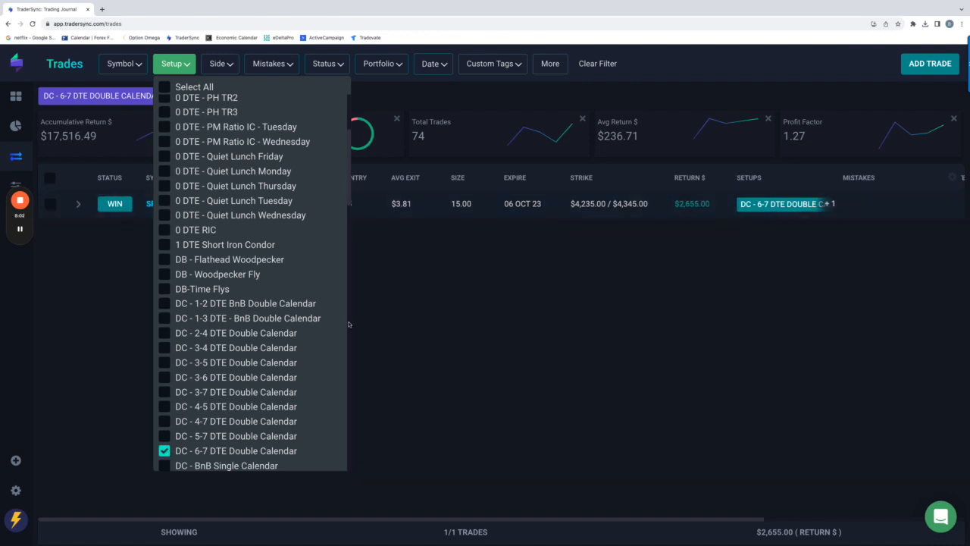
{"action": "scroll", "scroll_direction": "down", "scroll_amount": 3}
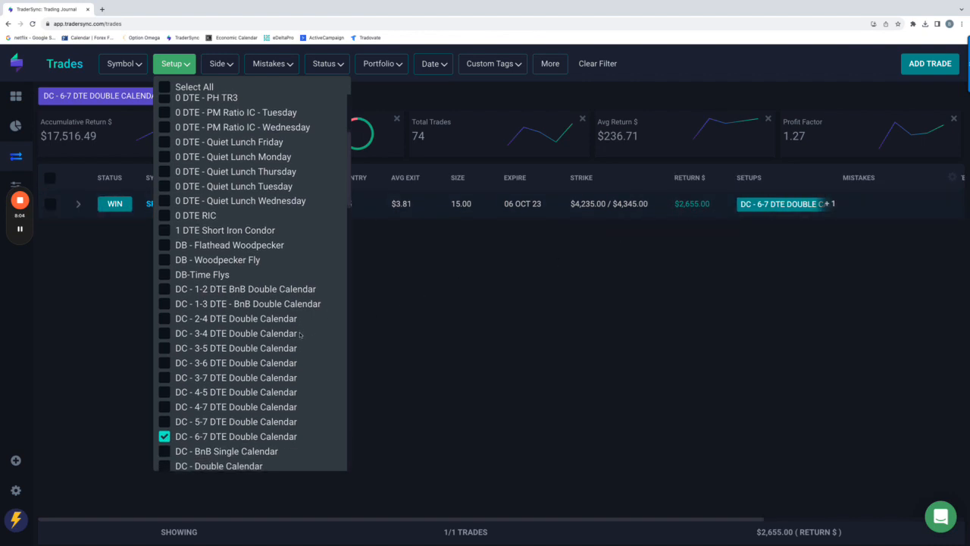
Review the Iron Duck and OS - Hedge Hog setups one at a time
{"action": "scroll", "scroll_direction": "down", "scroll_amount": 3}
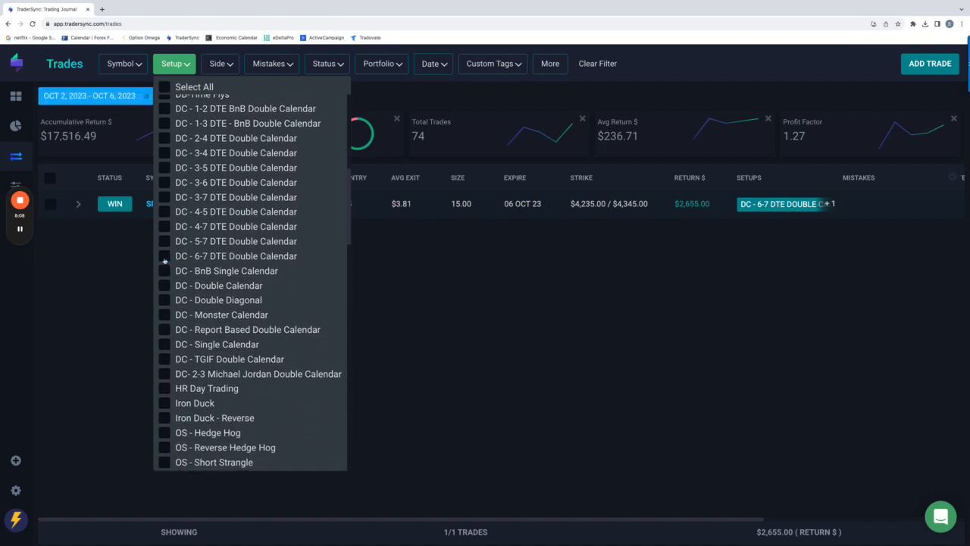
{"action": "left_click", "coordinate": [165, 402]}
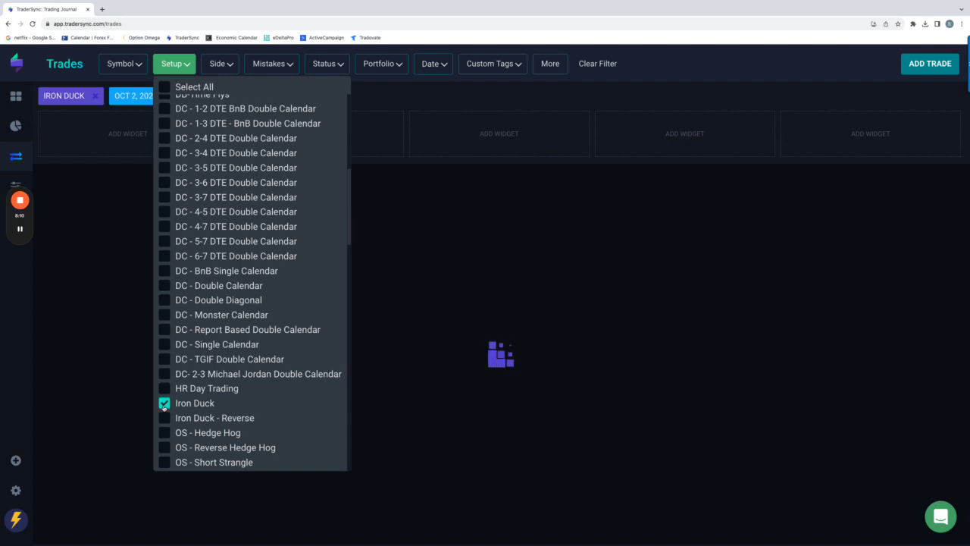
{"action": "left_click", "coordinate": [165, 404]}
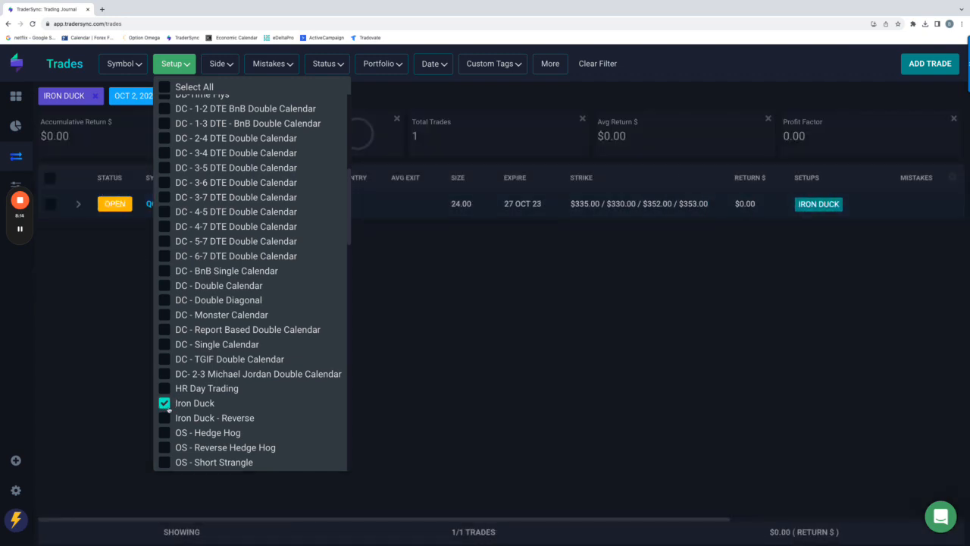
{"action": "left_click", "coordinate": [165, 432]}
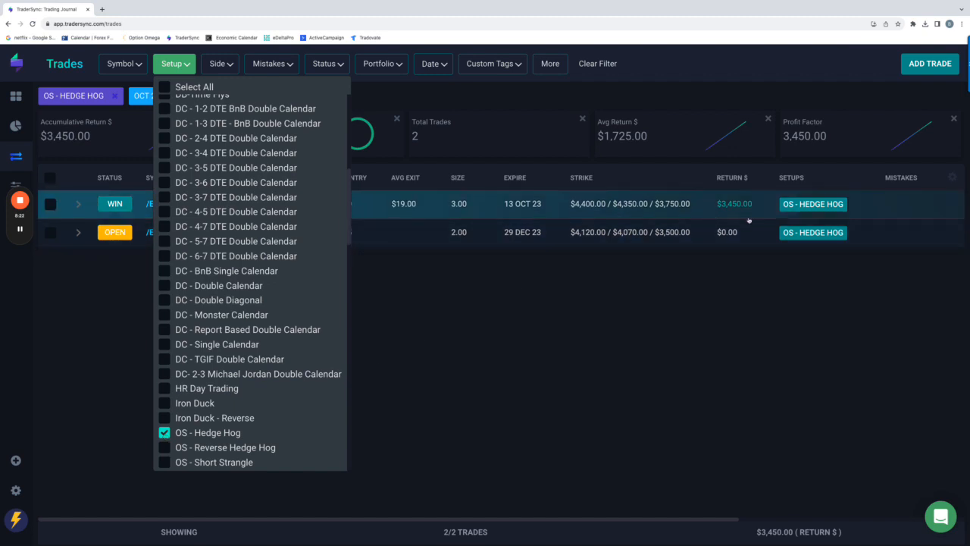
{"action": "mouse_move", "coordinate": [738, 213]}
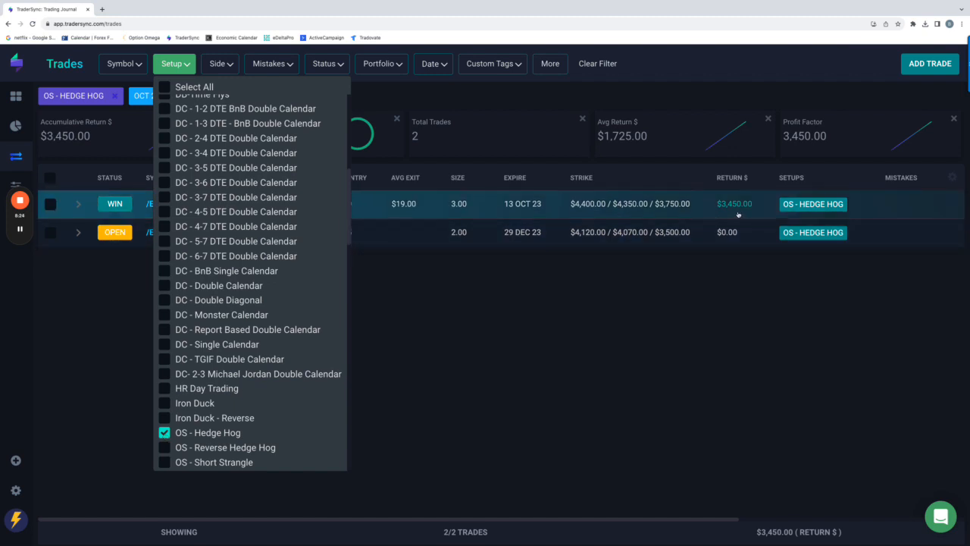
Review OS - Volatility Contraction's two trades (-$1,500.00), then clear that filter
{"action": "scroll", "scroll_direction": "down", "scroll_amount": 3}
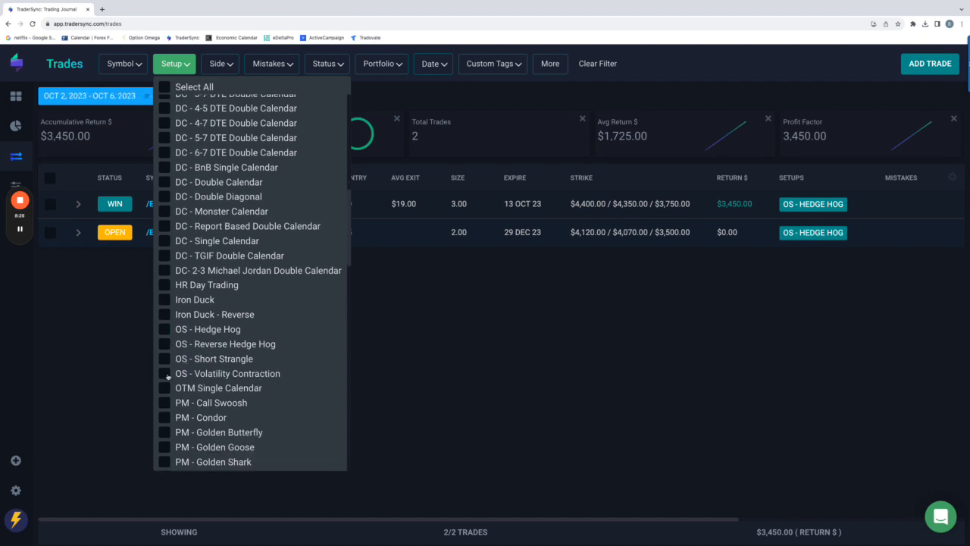
{"action": "left_click", "coordinate": [163, 373]}
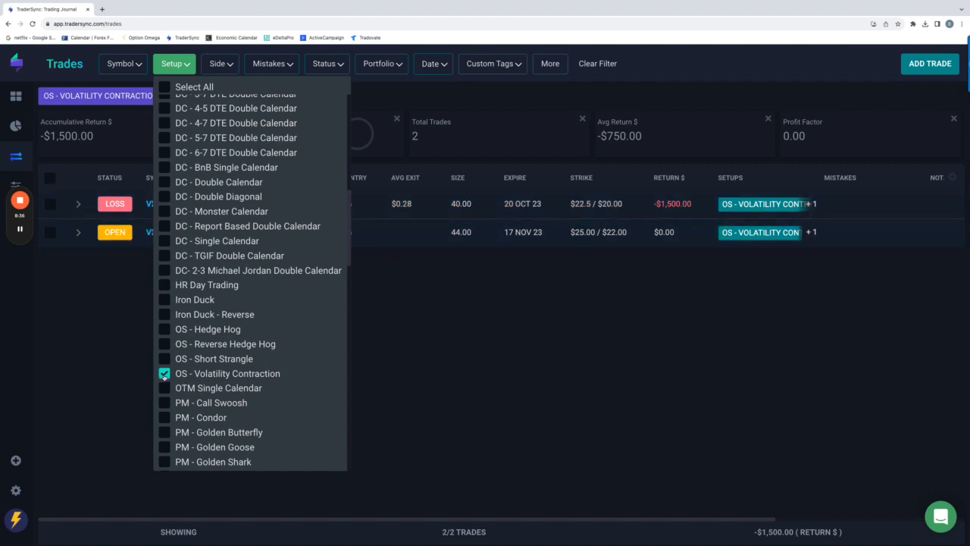
{"action": "left_click", "coordinate": [164, 373]}
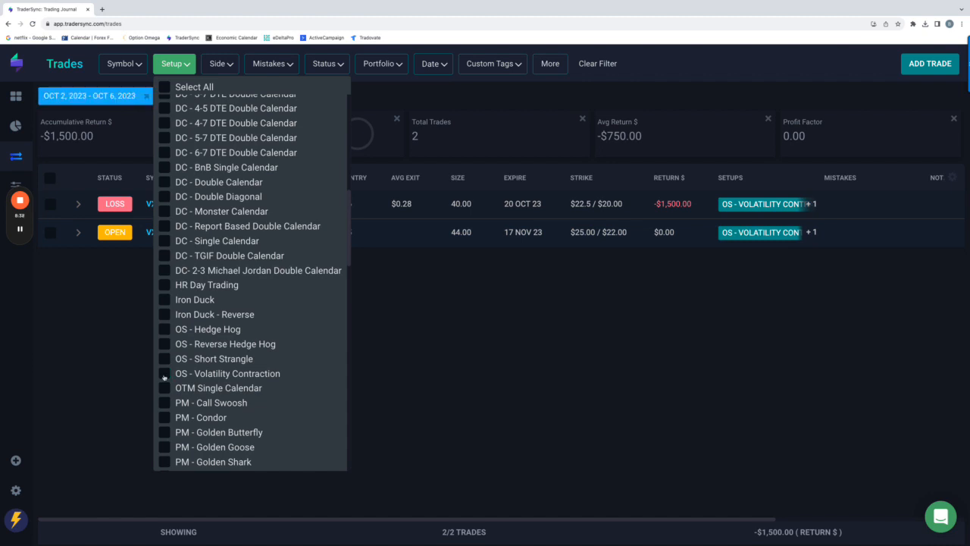
Review the PM - Call Swoosh trades, then remove that setup filter
{"action": "left_click", "coordinate": [164, 403]}
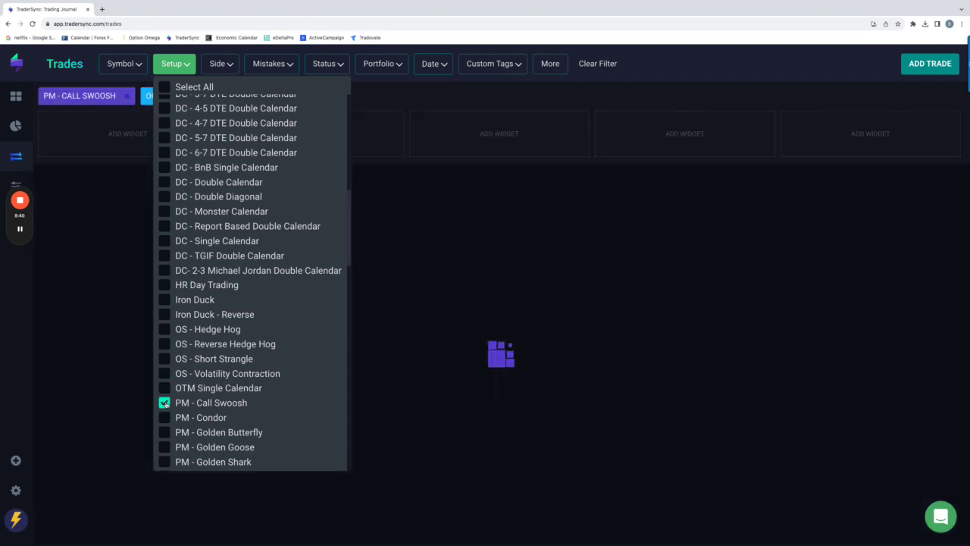
{"action": "left_click", "coordinate": [165, 402]}
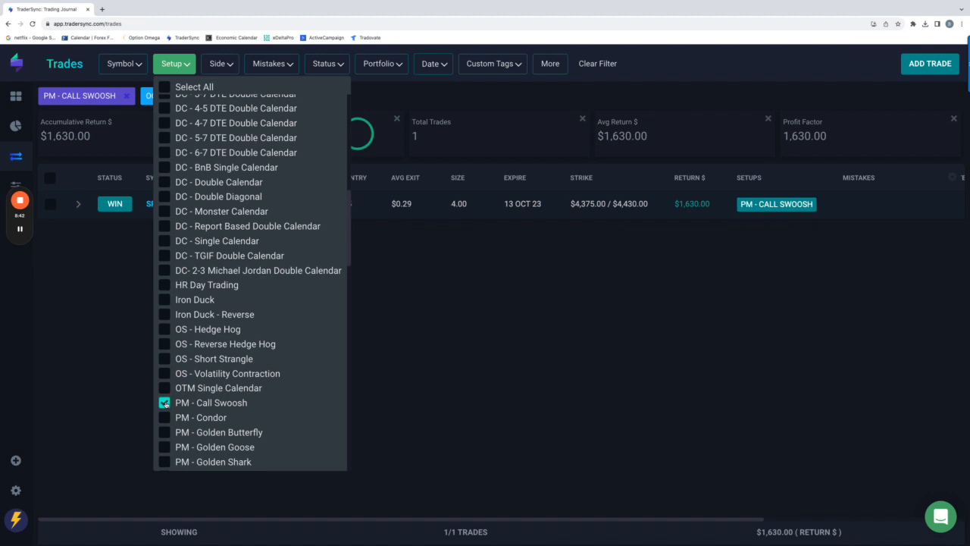
{"action": "scroll", "scroll_direction": "down", "scroll_amount": 3}
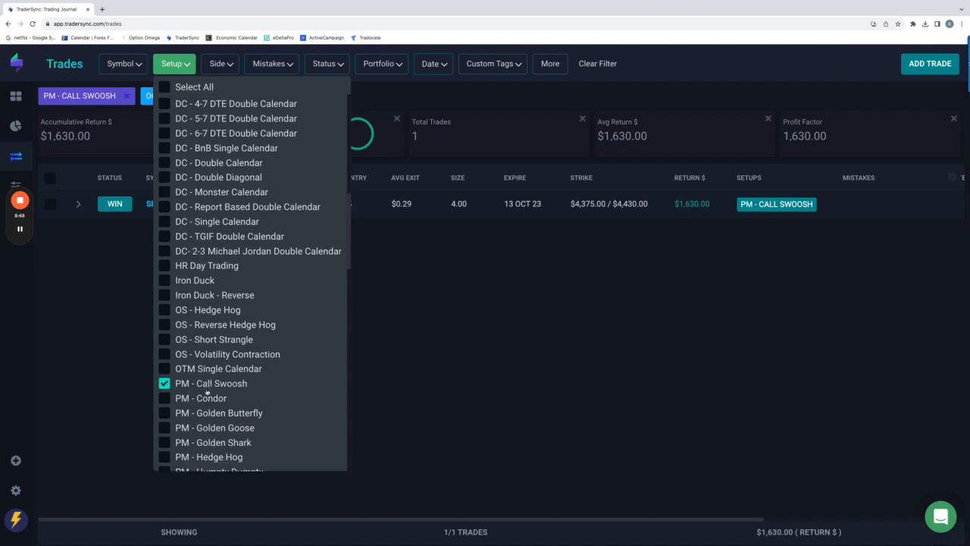
{"action": "scroll", "scroll_direction": "down", "scroll_amount": 3}
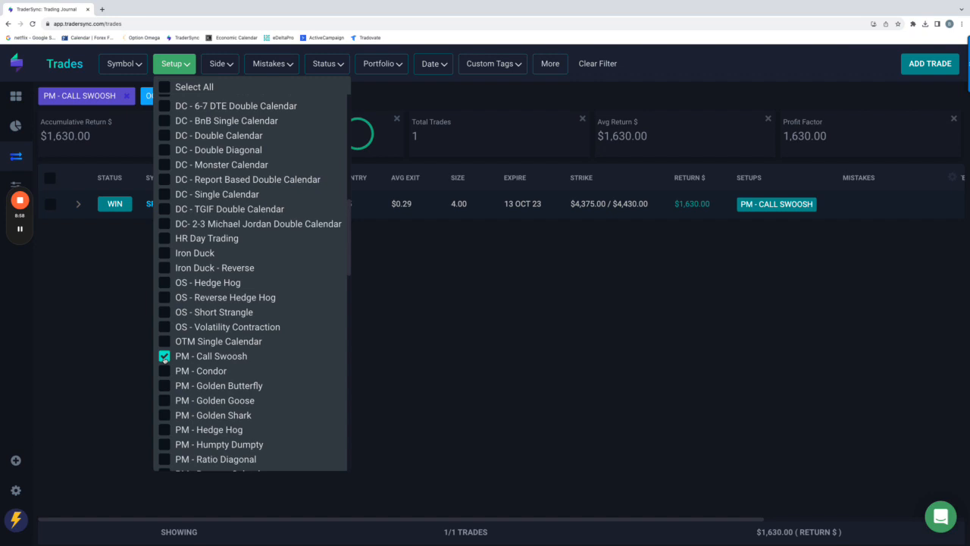
{"action": "left_click", "coordinate": [165, 355]}
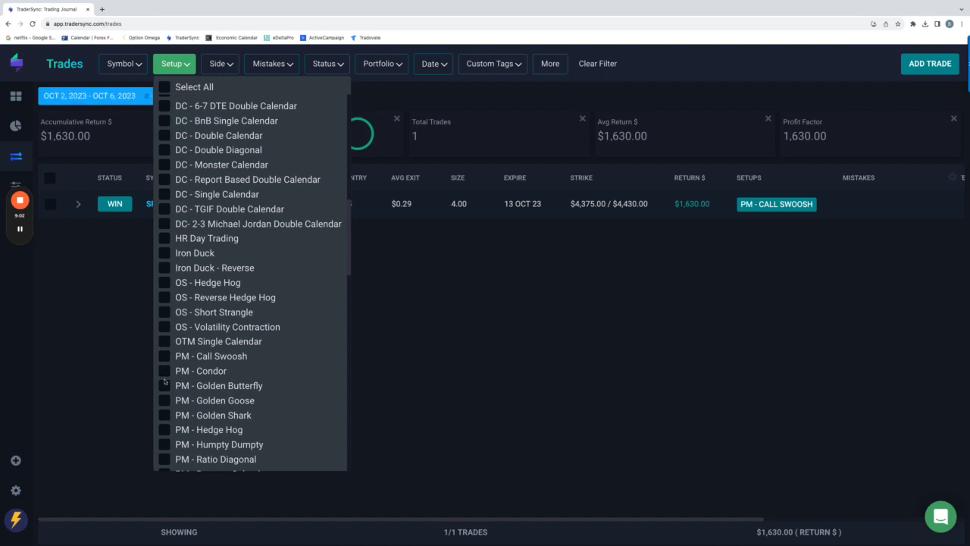
Review PM - Humpty Dumpty, then show only the PM - Reverse Calendar trade (-$4,194.00)
{"action": "left_click", "coordinate": [164, 444]}
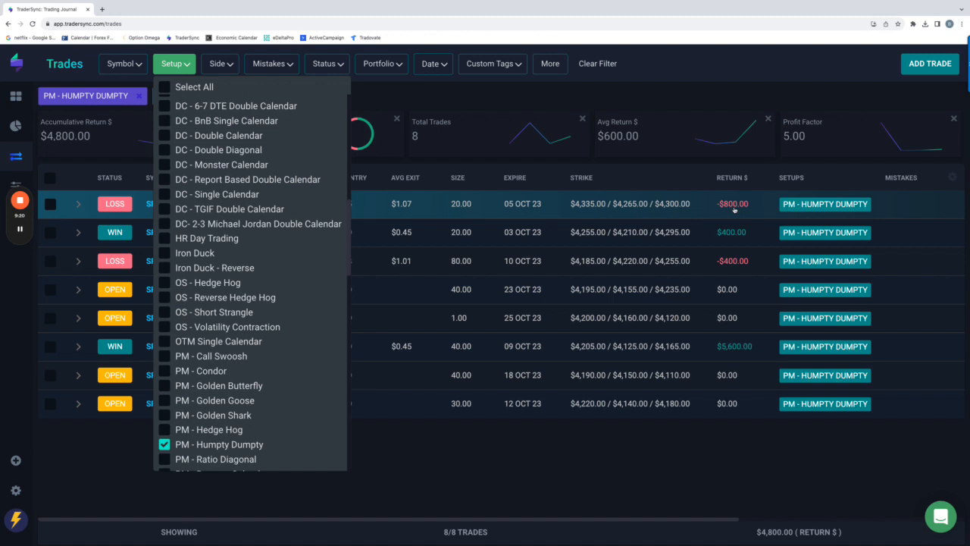
{"action": "scroll", "scroll_direction": "down", "scroll_amount": 3}
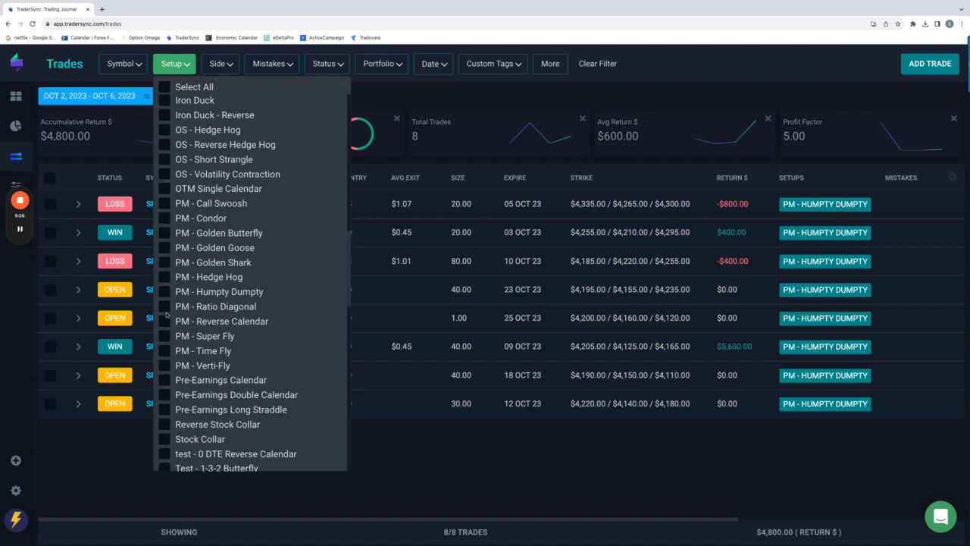
{"action": "left_click", "coordinate": [164, 320]}
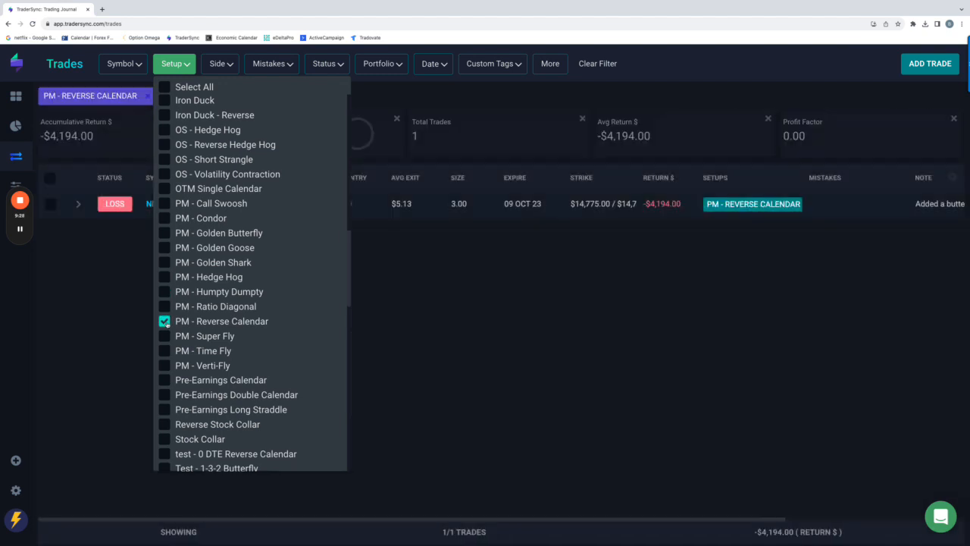